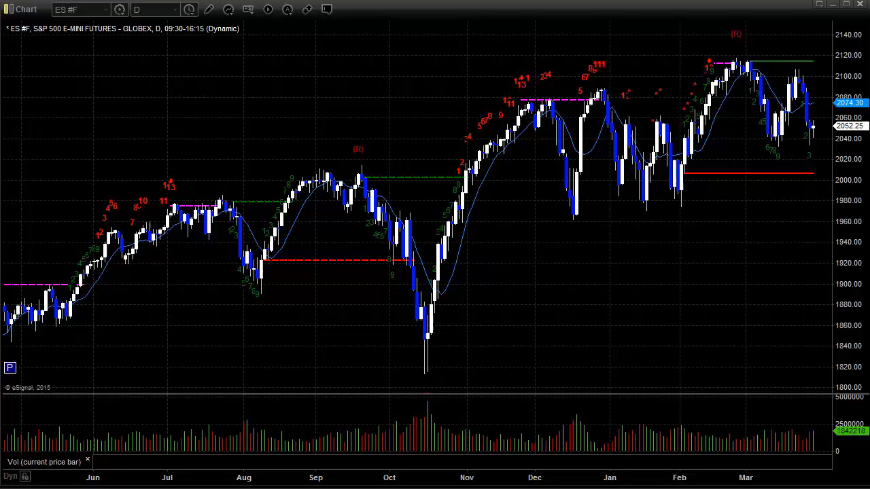
pyautogui.moveTo(601, 157)
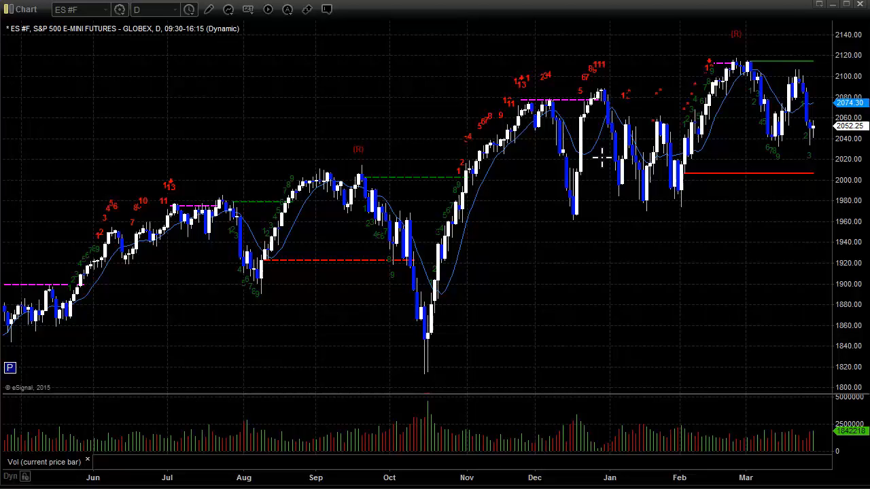
pyautogui.moveTo(442, 172)
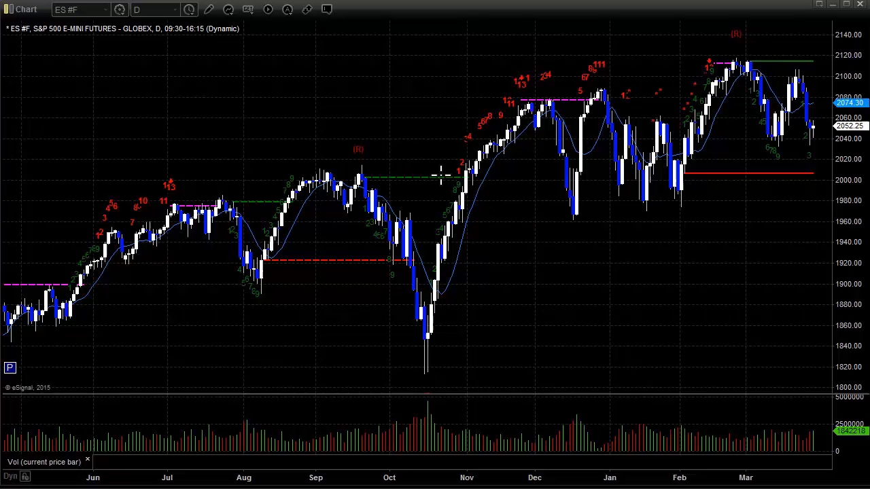
pyautogui.moveTo(421, 166)
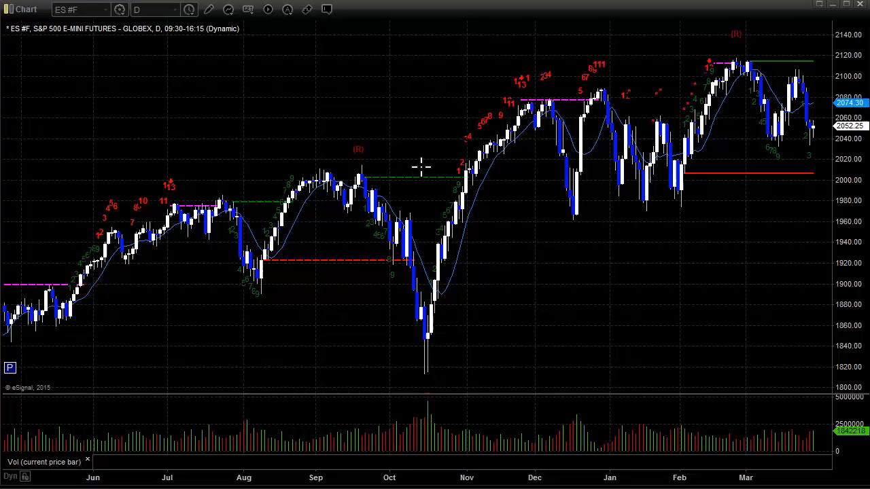
pyautogui.moveTo(411, 161)
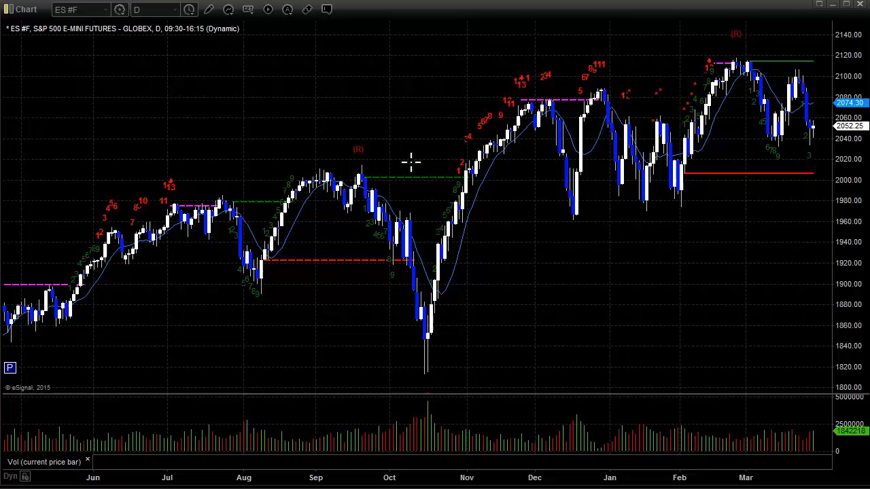
pyautogui.moveTo(400, 156)
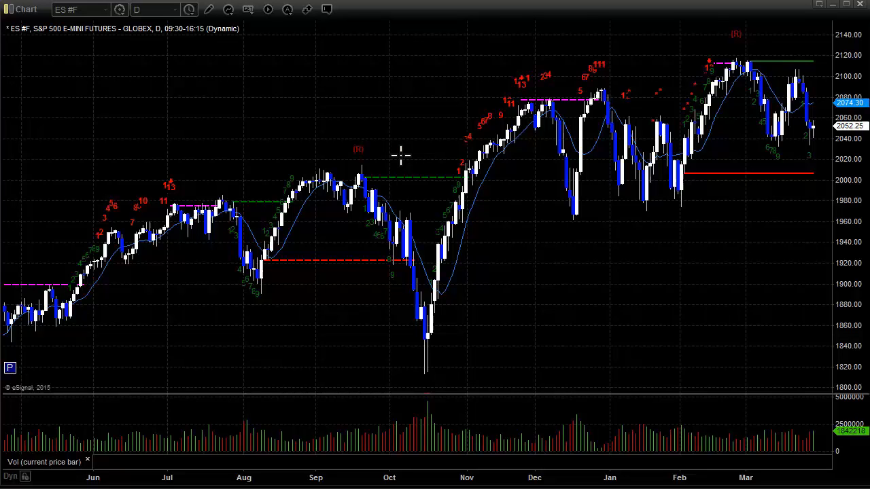
pyautogui.moveTo(442, 245)
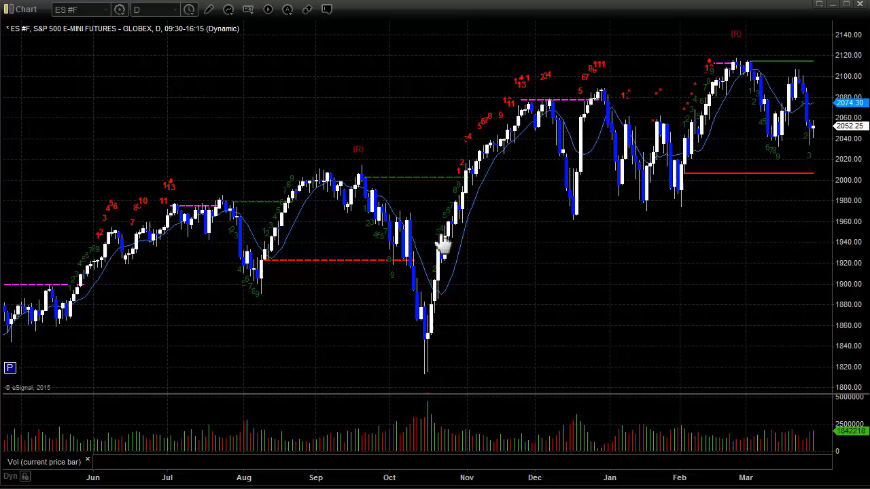
pyautogui.moveTo(267, 141)
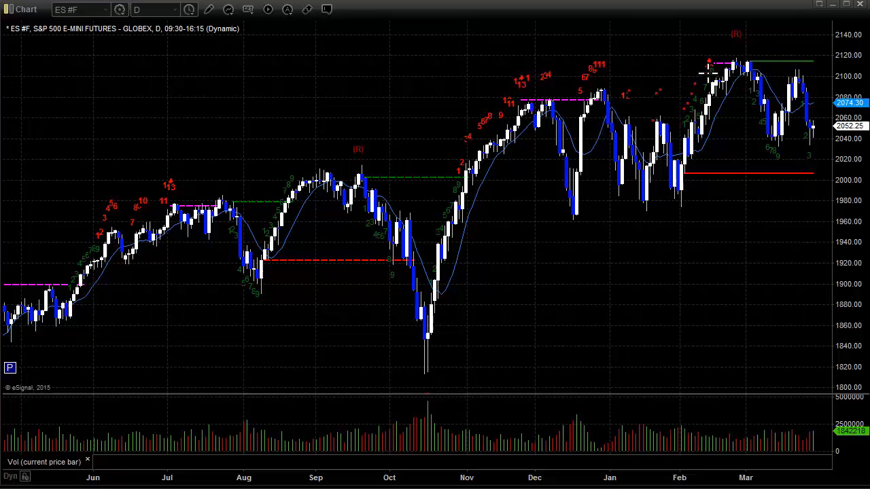
pyautogui.moveTo(775, 172)
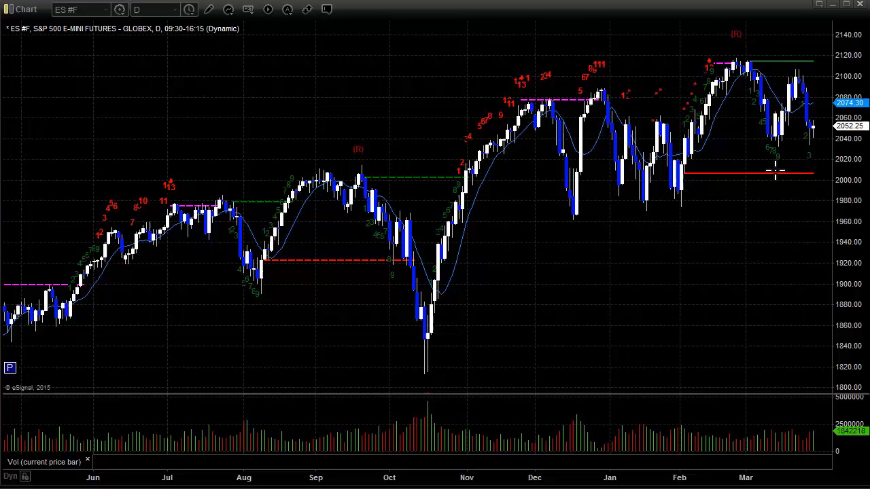
pyautogui.moveTo(782, 163)
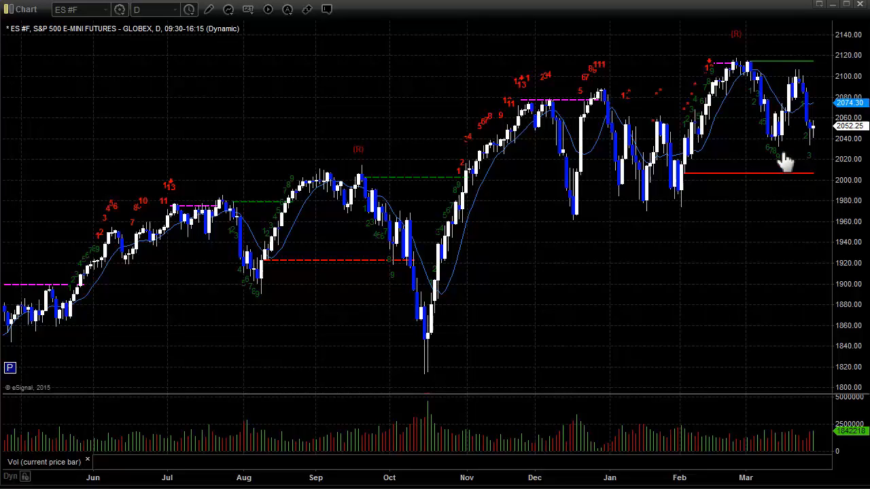
pyautogui.moveTo(786, 153)
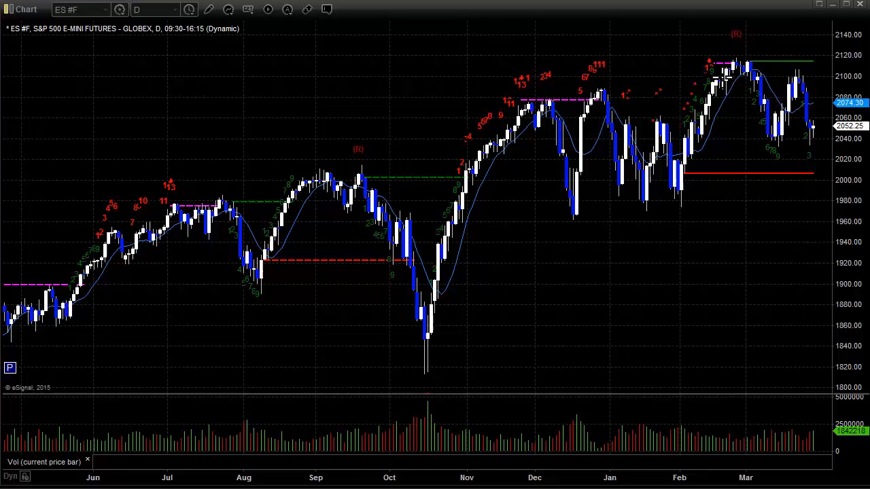
pyautogui.moveTo(781, 174)
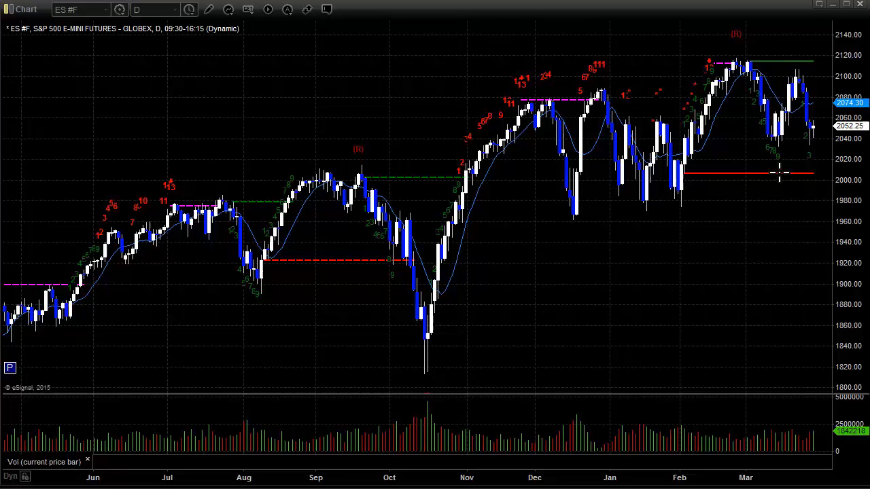
pyautogui.moveTo(791, 55)
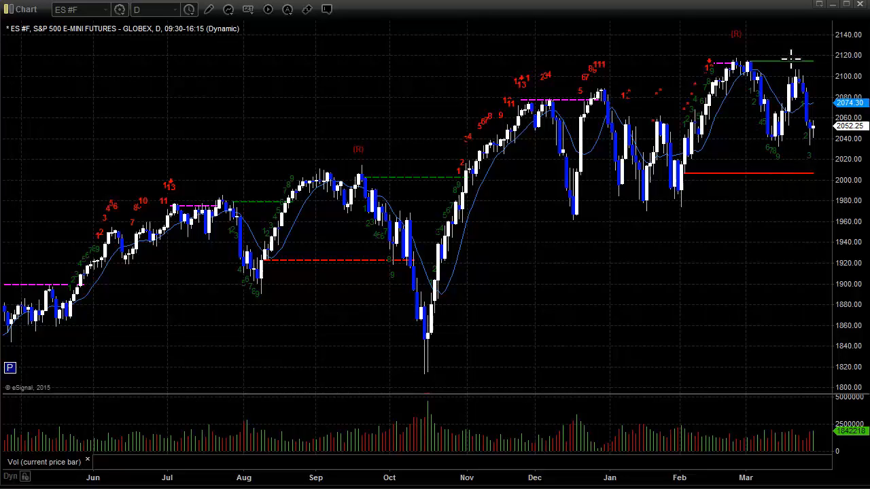
pyautogui.moveTo(758, 95)
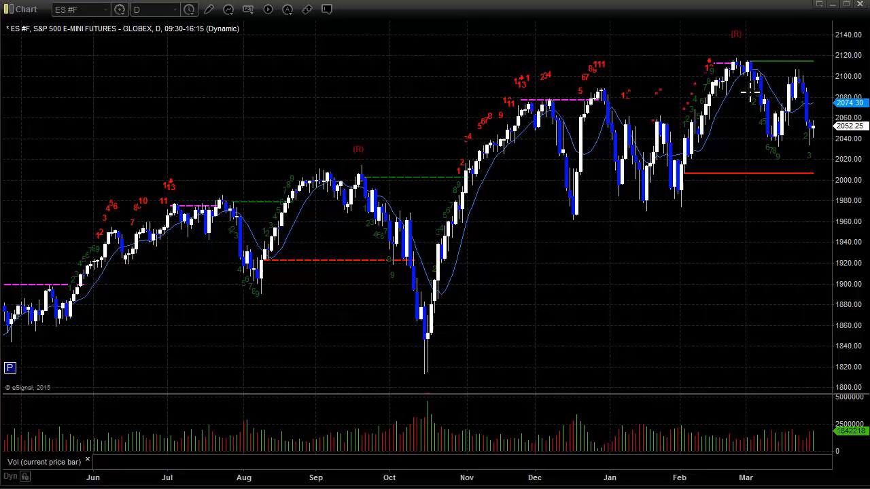
pyautogui.moveTo(826, 146)
pyautogui.write('$NDX')
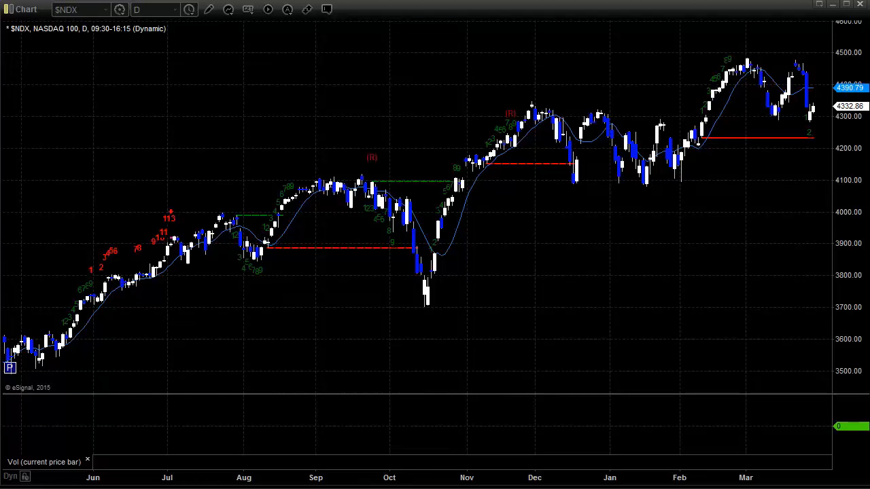
# Load the $SOX chart in eSignal.
pyautogui.write('$SOX')
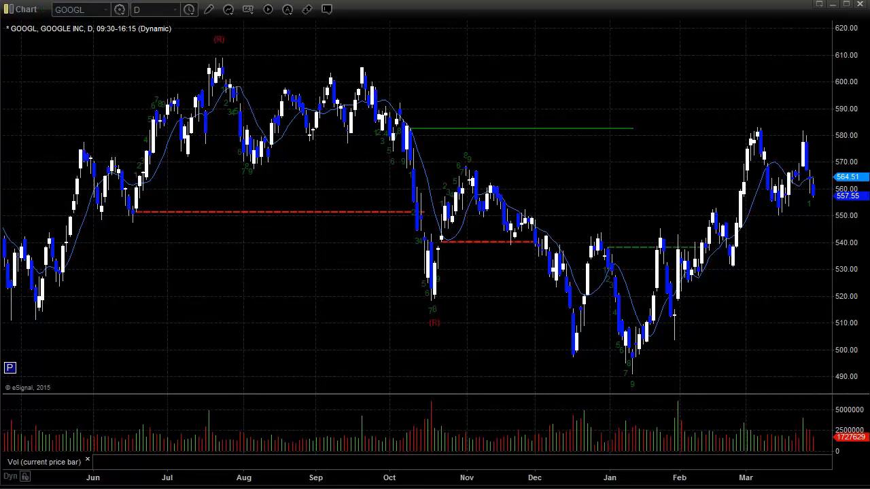
# Load the AAPL chart, then the QM #F futures chart.
pyautogui.write('AAPL')
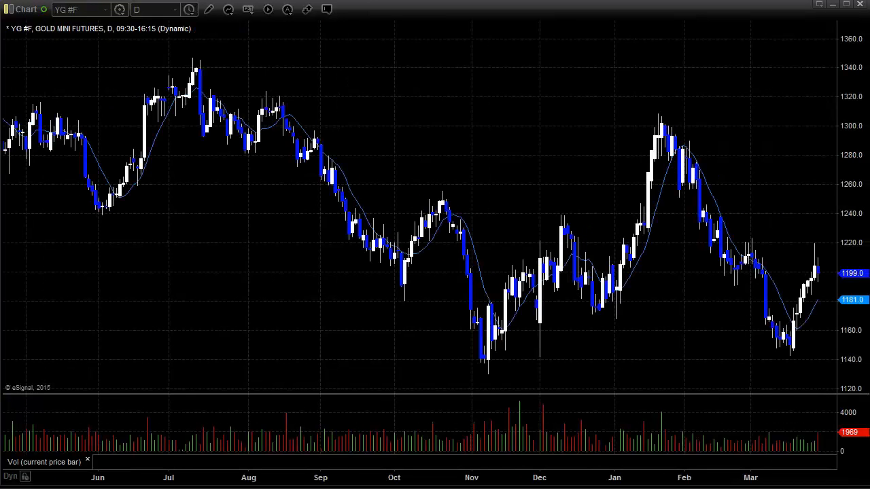
pyautogui.write('QM #F')
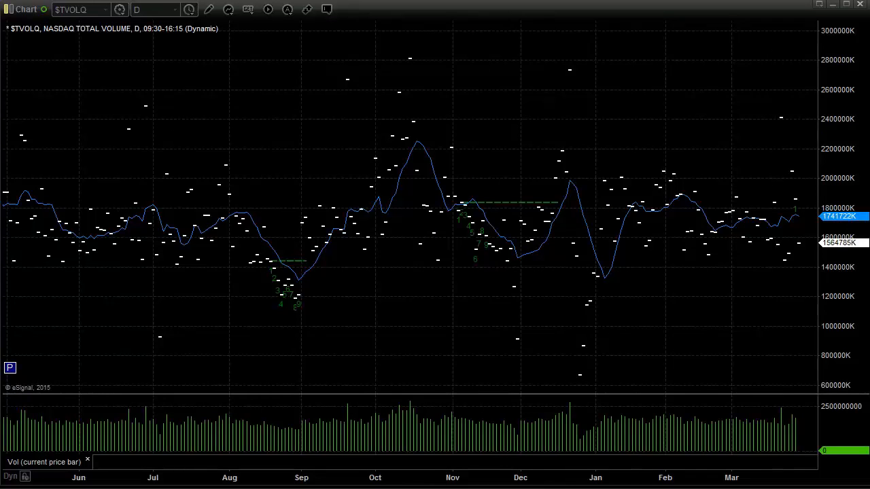
pyautogui.moveTo(788, 275)
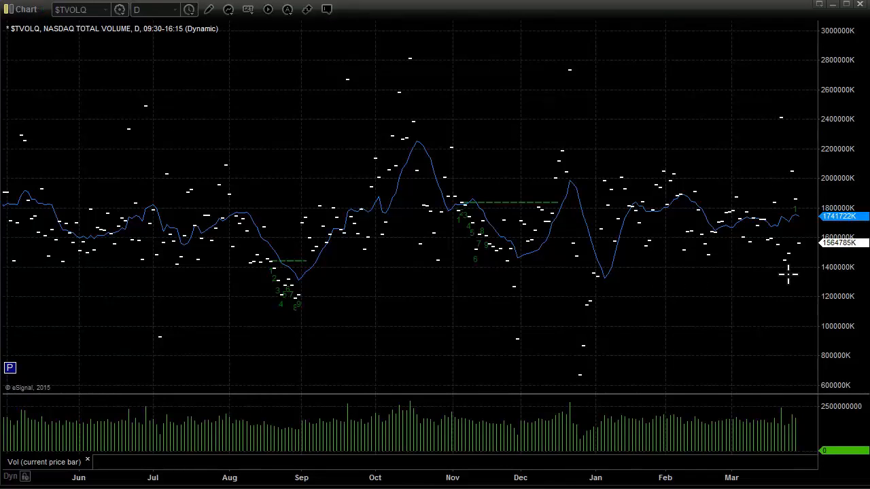
pyautogui.moveTo(777, 271)
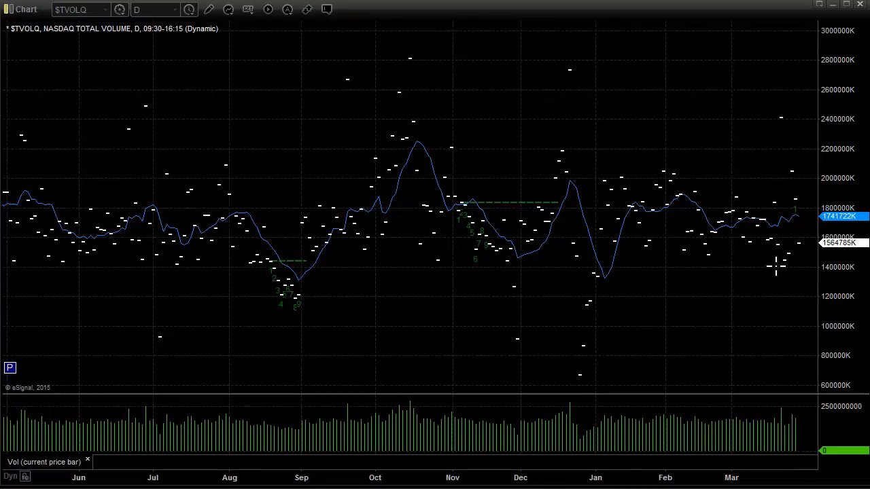
pyautogui.moveTo(739, 347)
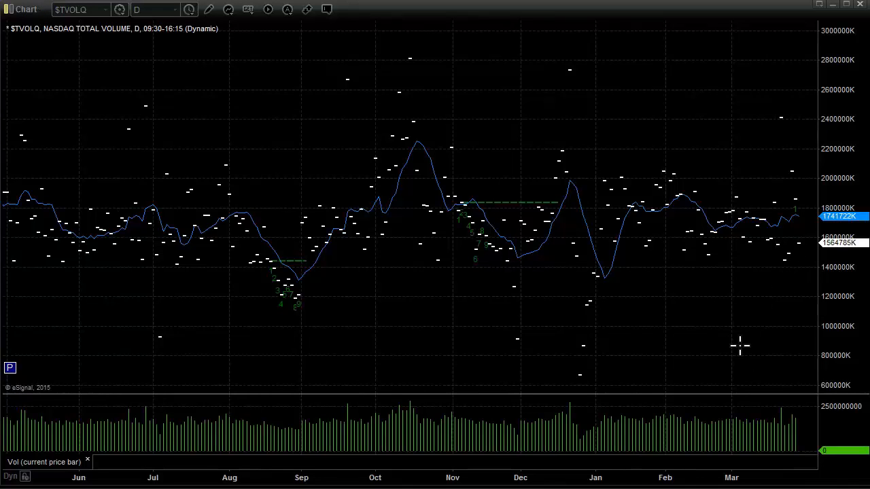
pyautogui.moveTo(790, 286)
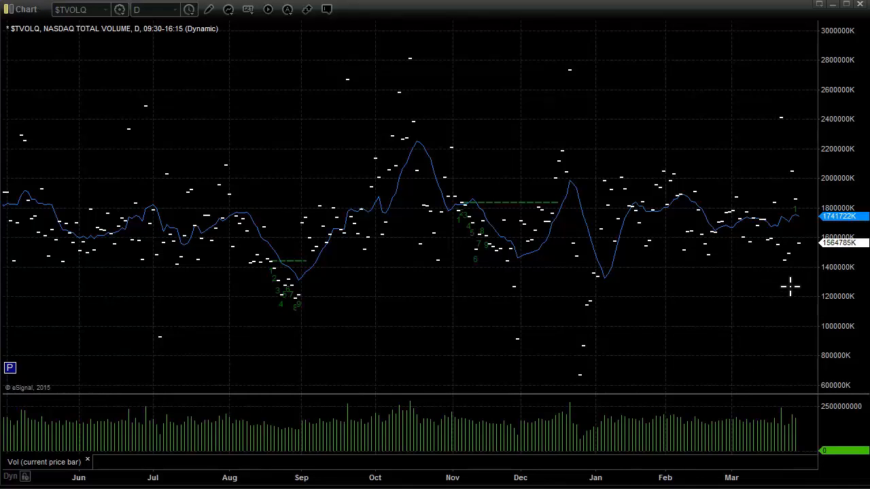
pyautogui.moveTo(789, 263)
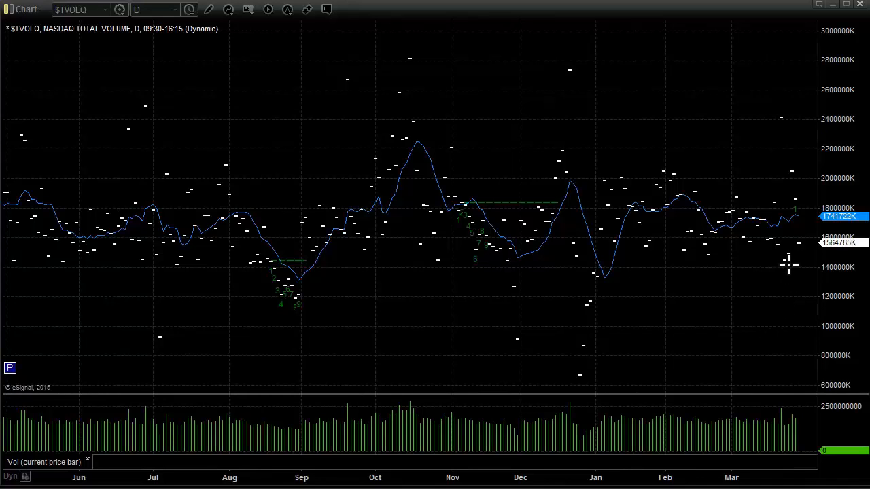
pyautogui.moveTo(775, 271)
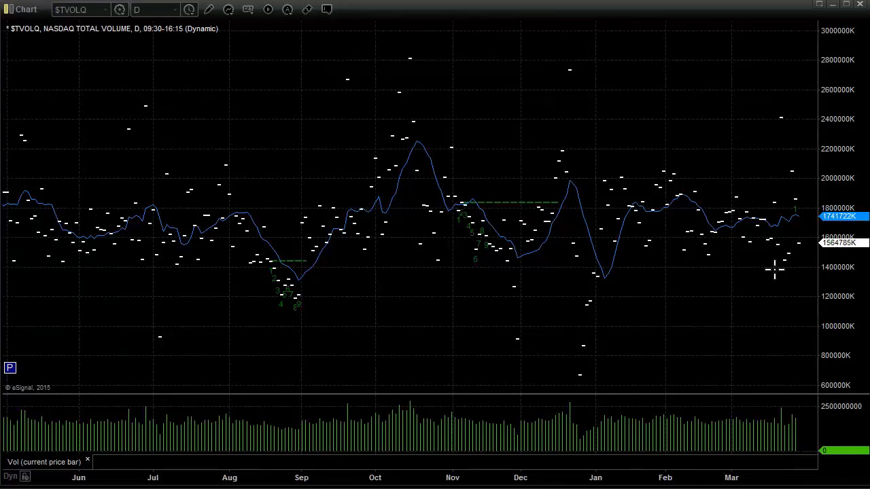
pyautogui.moveTo(792, 267)
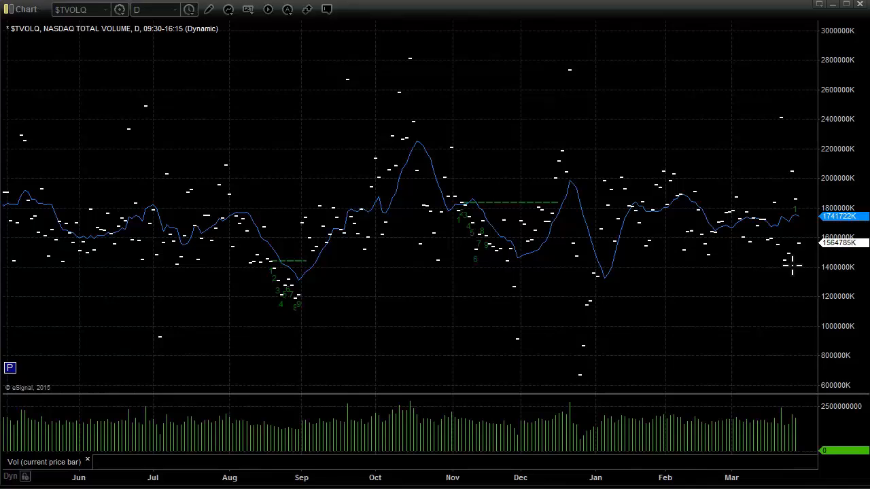
pyautogui.moveTo(790, 272)
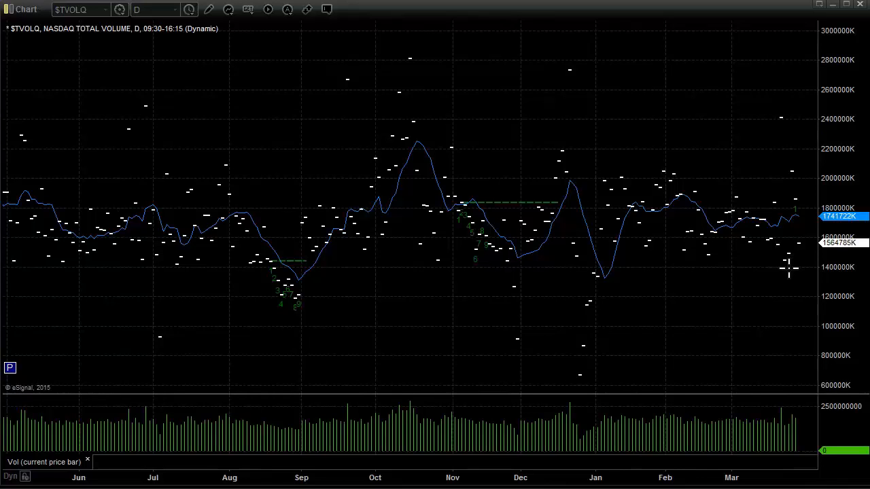
pyautogui.moveTo(809, 163)
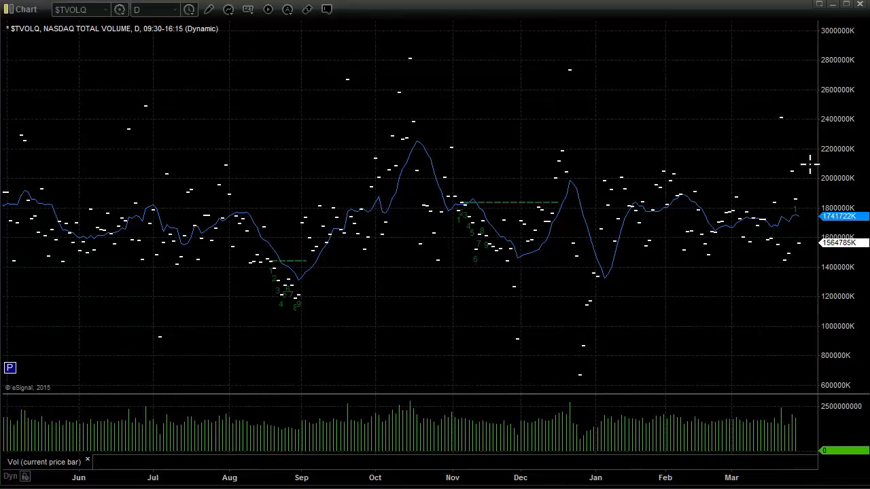
pyautogui.moveTo(794, 258)
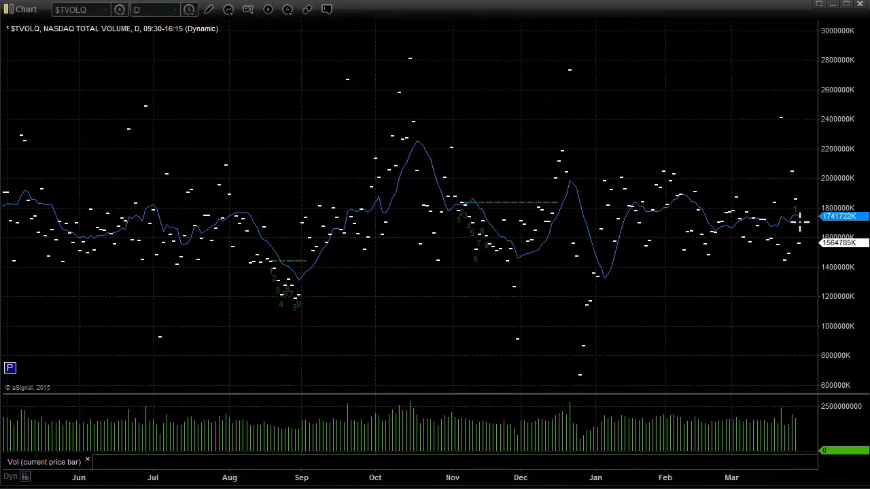
pyautogui.moveTo(800, 196)
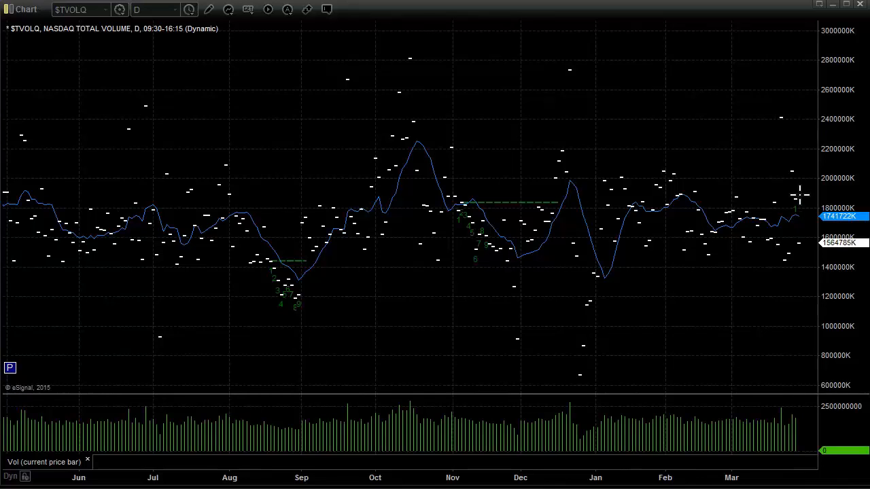
pyautogui.moveTo(344, 339)
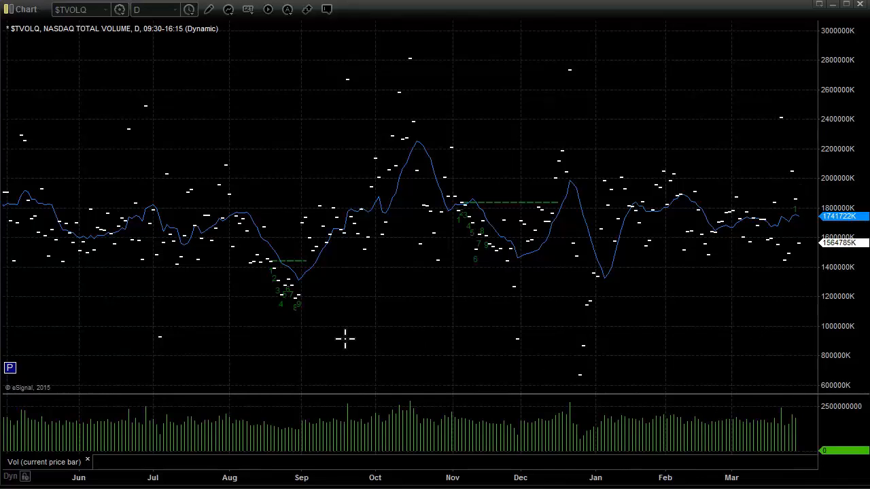
pyautogui.moveTo(434, 29)
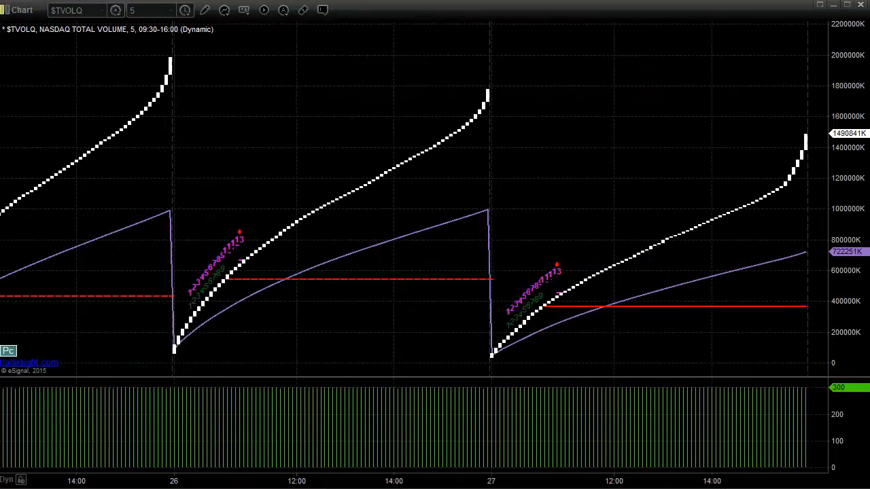
# Select a control in the eSignal window's top bar.
pyautogui.click(169, 10)
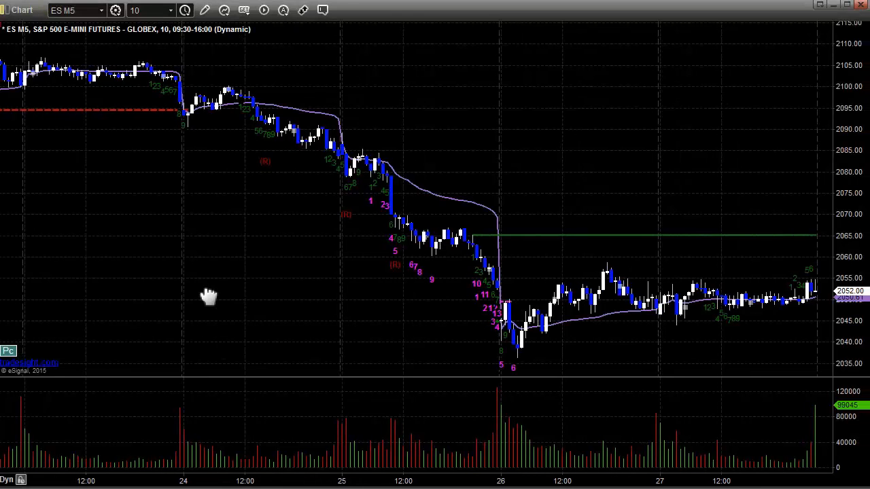
pyautogui.moveTo(178, 83)
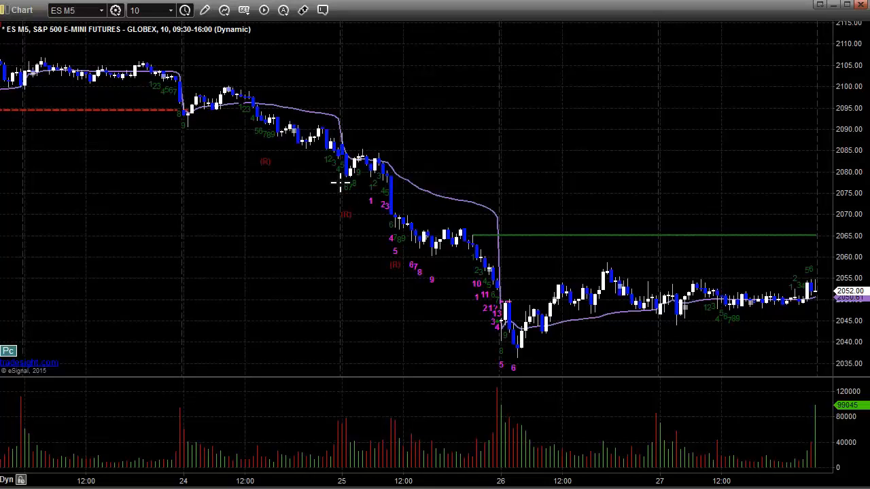
pyautogui.moveTo(343, 190)
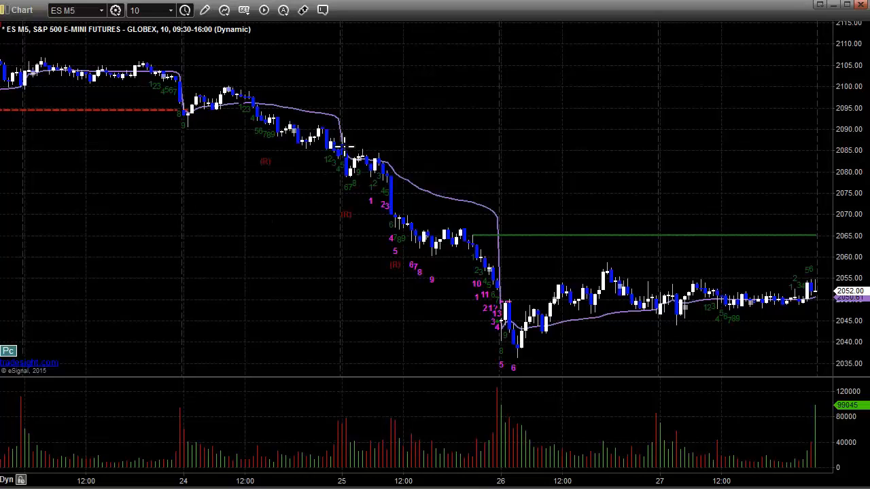
pyautogui.moveTo(381, 190)
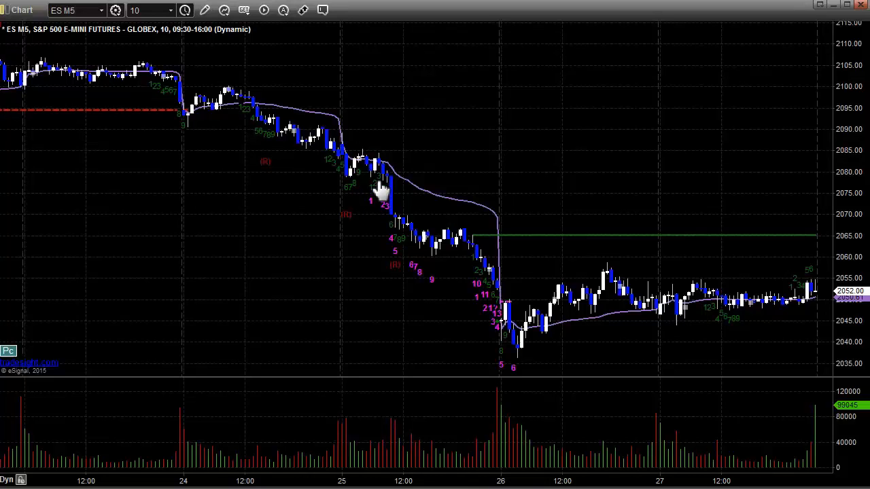
pyautogui.moveTo(359, 224)
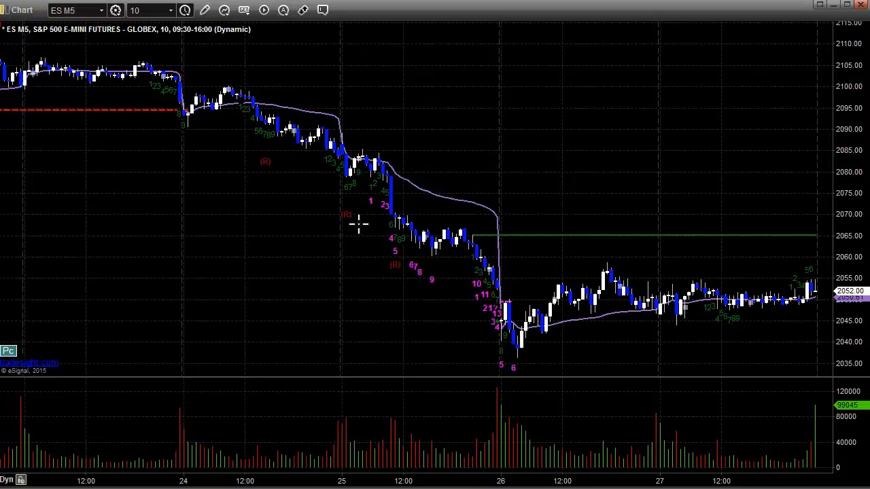
pyautogui.moveTo(252, 236)
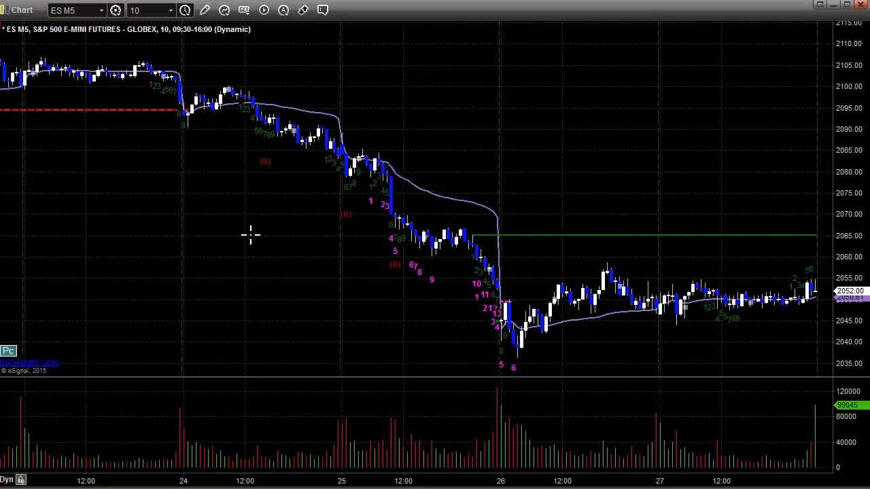
pyautogui.moveTo(445, 293)
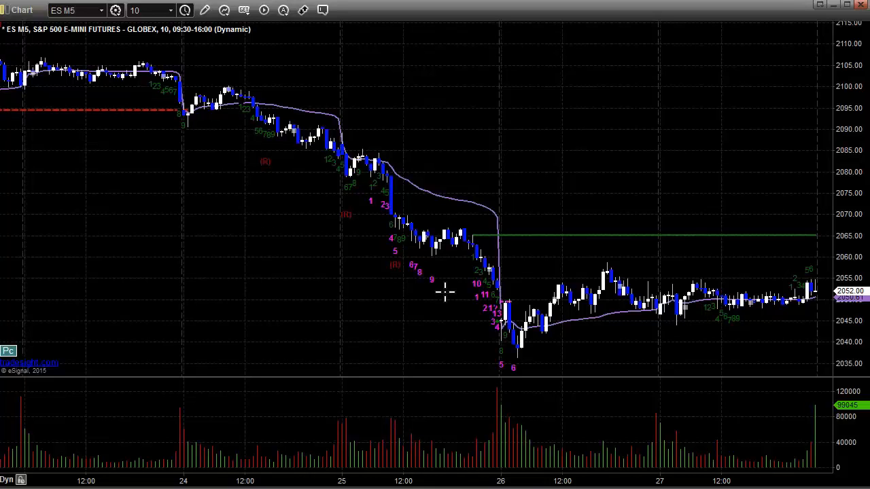
pyautogui.moveTo(433, 280)
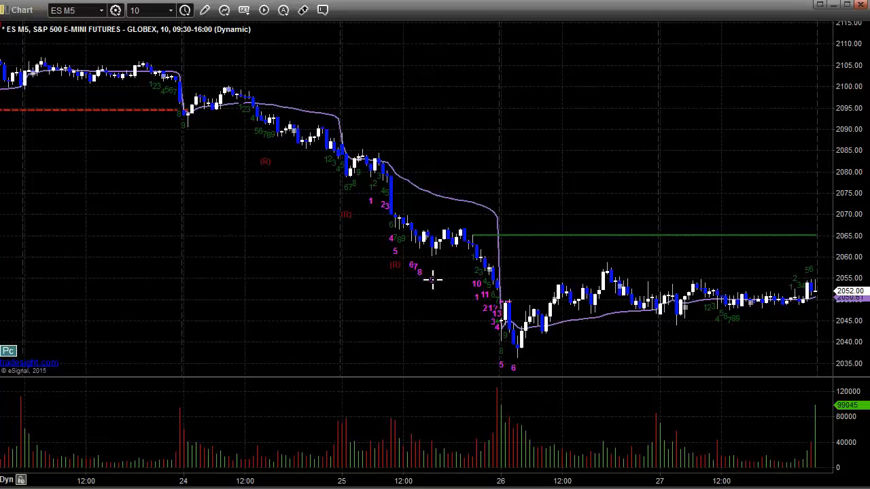
pyautogui.moveTo(365, 287)
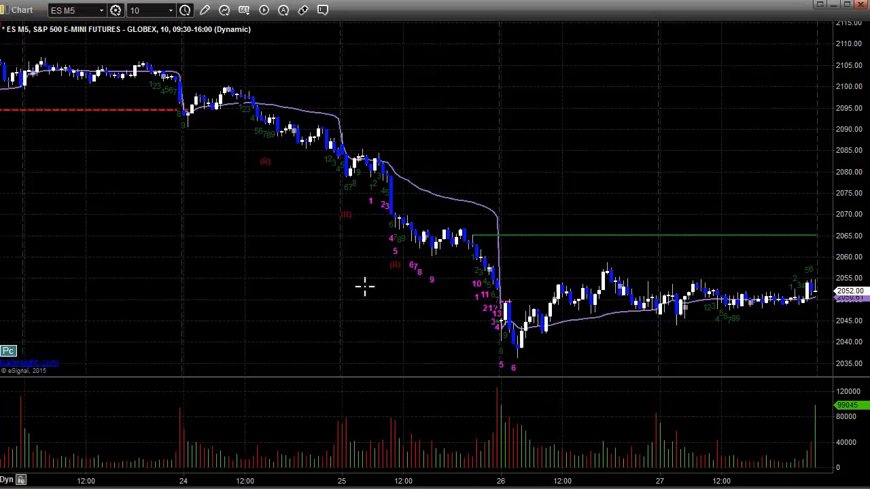
pyautogui.moveTo(478, 315)
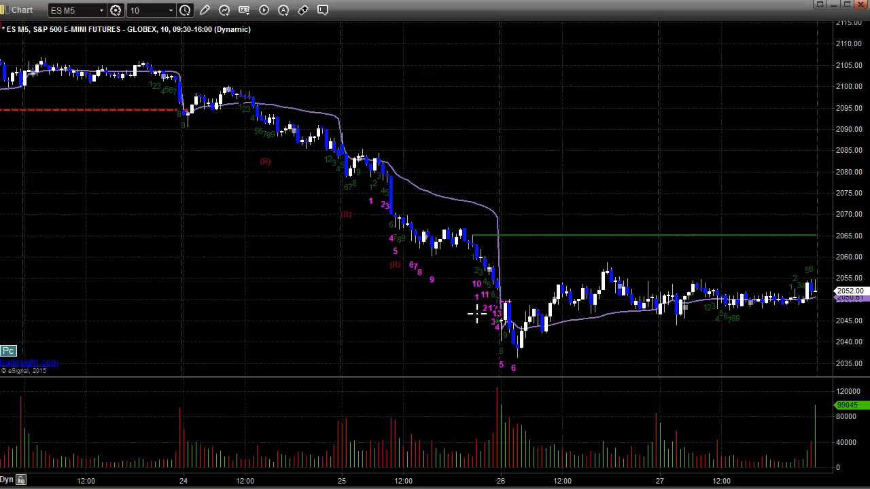
pyautogui.moveTo(739, 344)
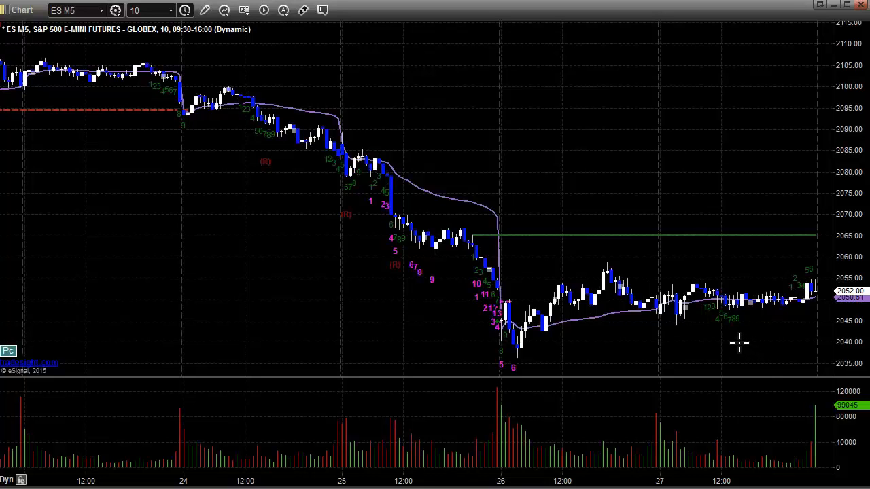
pyautogui.moveTo(734, 342)
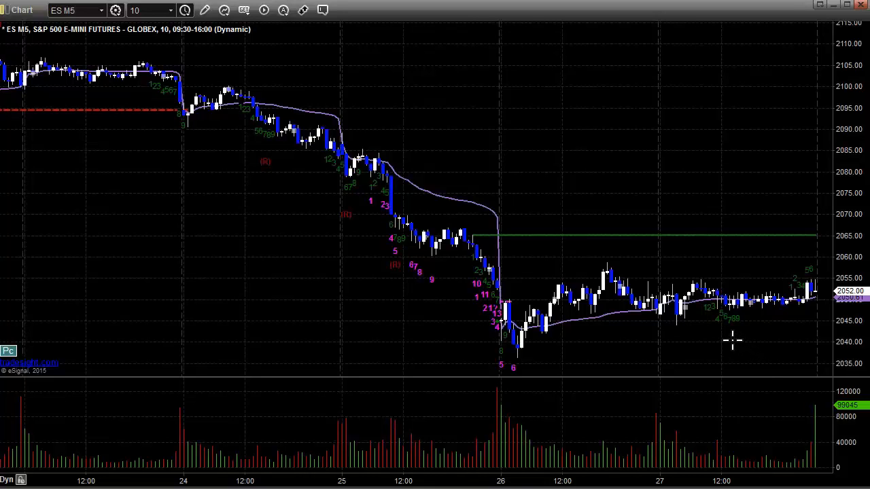
pyautogui.moveTo(714, 339)
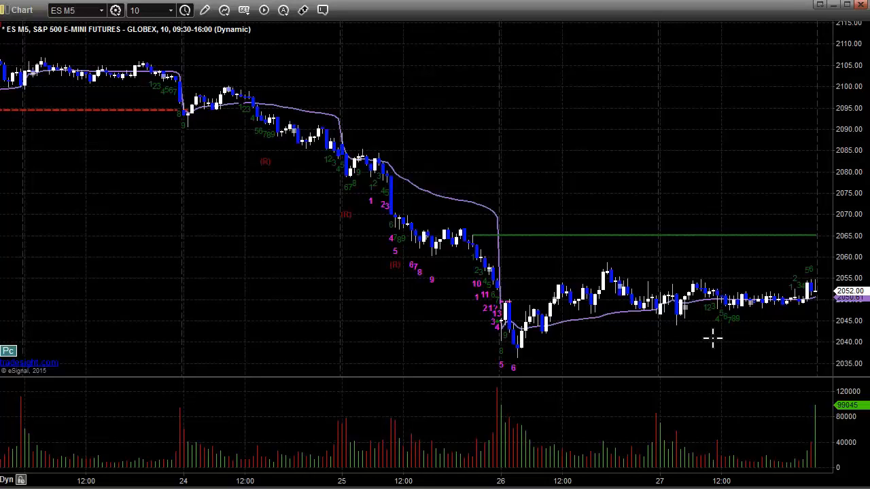
pyautogui.moveTo(703, 333)
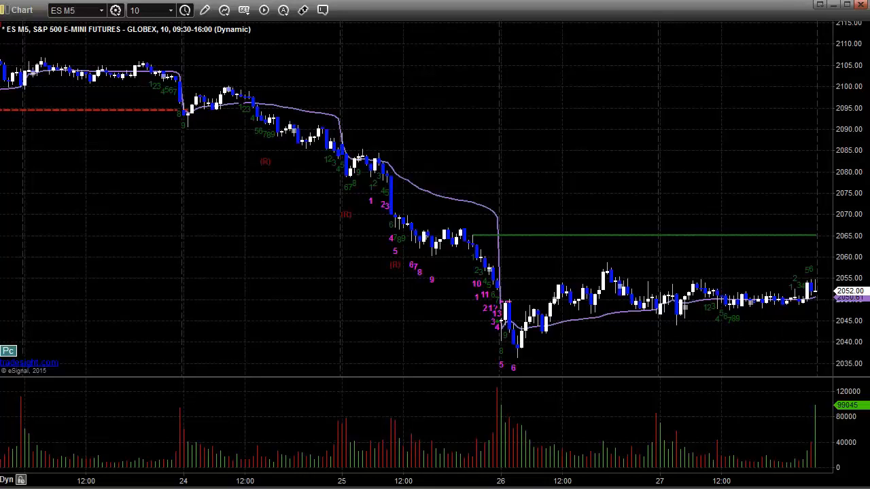
pyautogui.moveTo(657, 323)
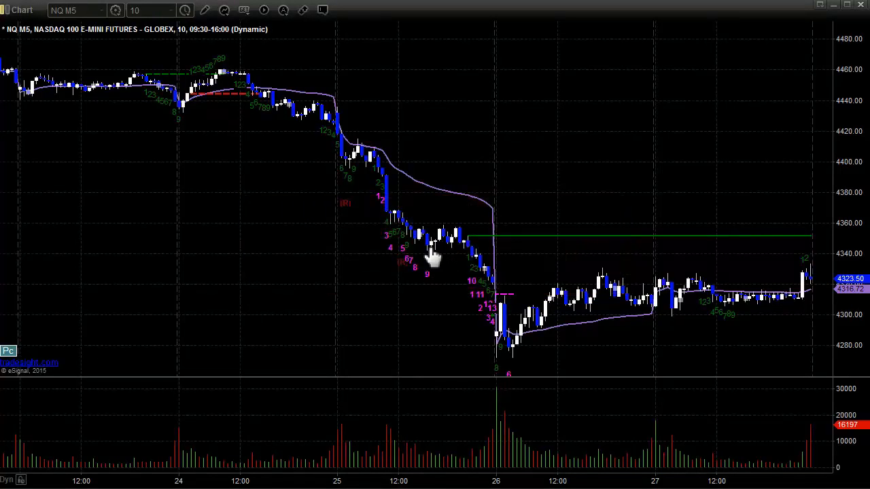
pyautogui.moveTo(386, 197)
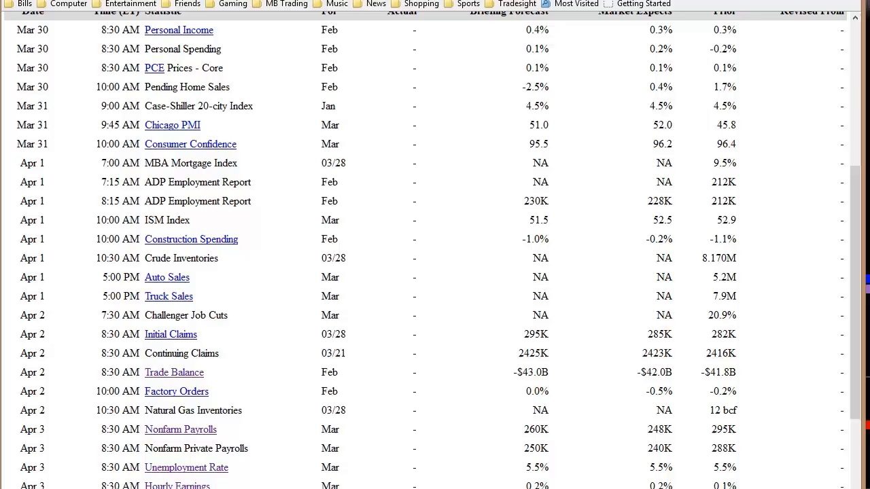
pyautogui.moveTo(619, 236)
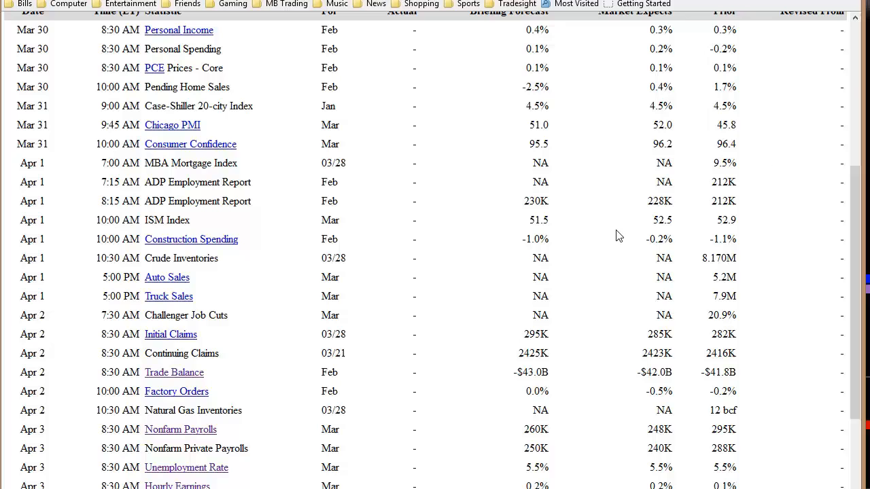
pyautogui.moveTo(673, 176)
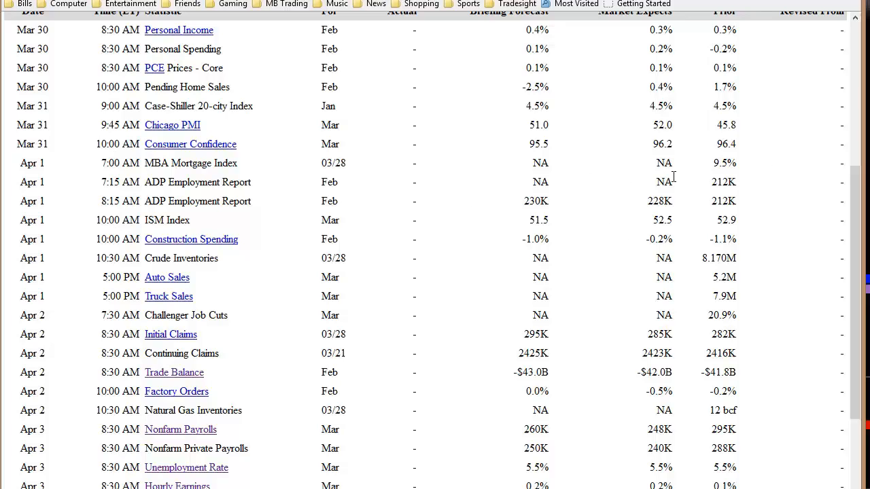
pyautogui.moveTo(673, 177)
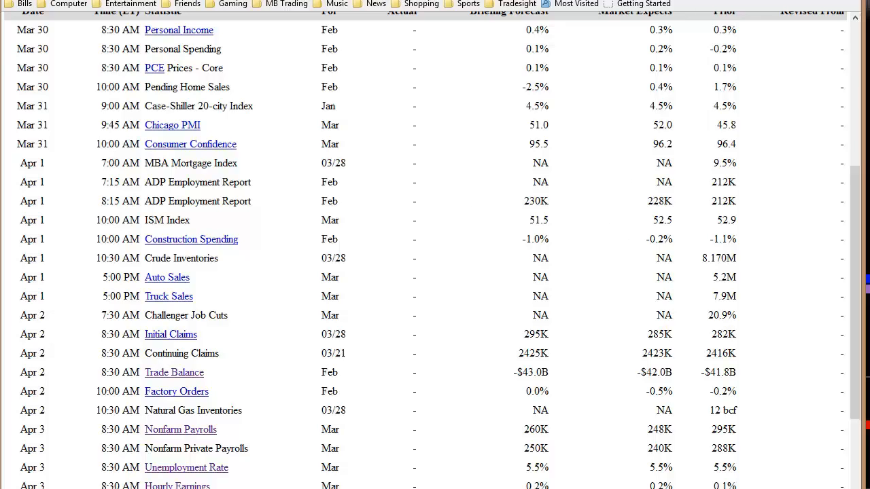
pyautogui.scroll(3)
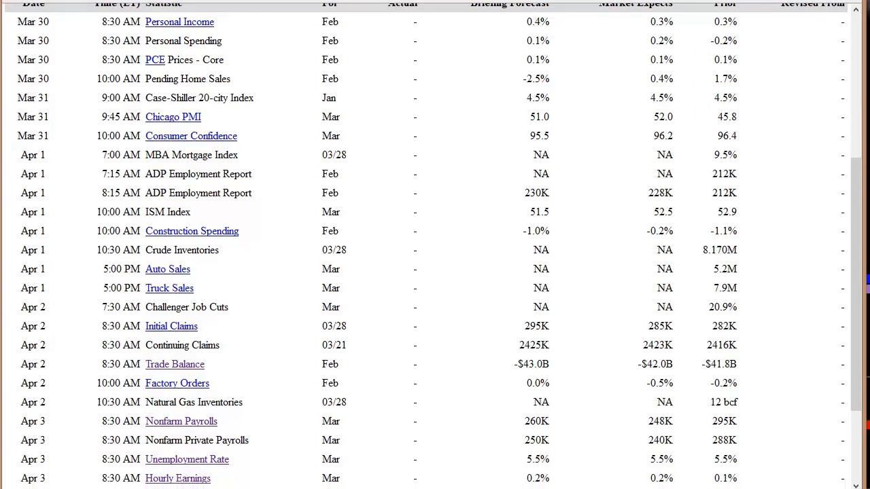
pyautogui.scroll(3)
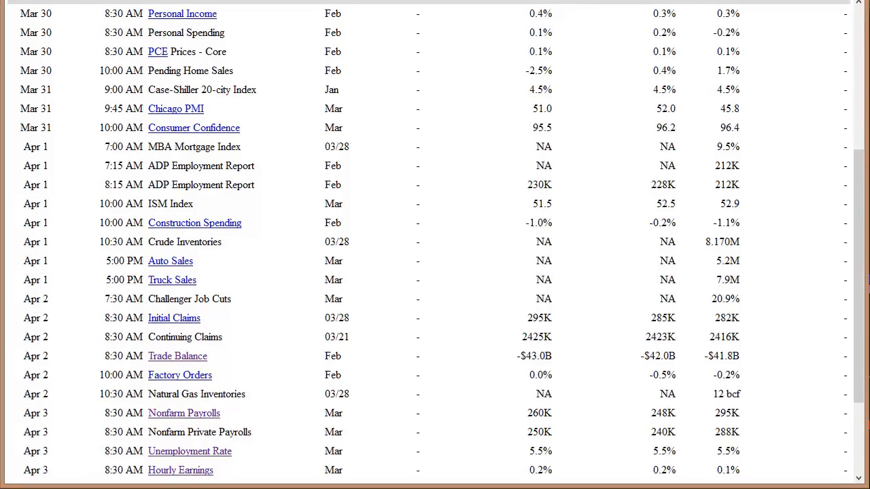
pyautogui.moveTo(233, 118)
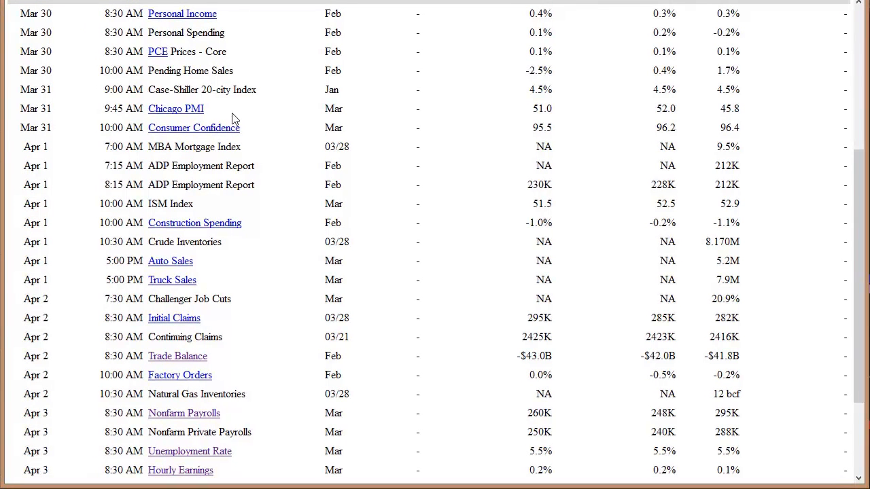
pyautogui.moveTo(263, 103)
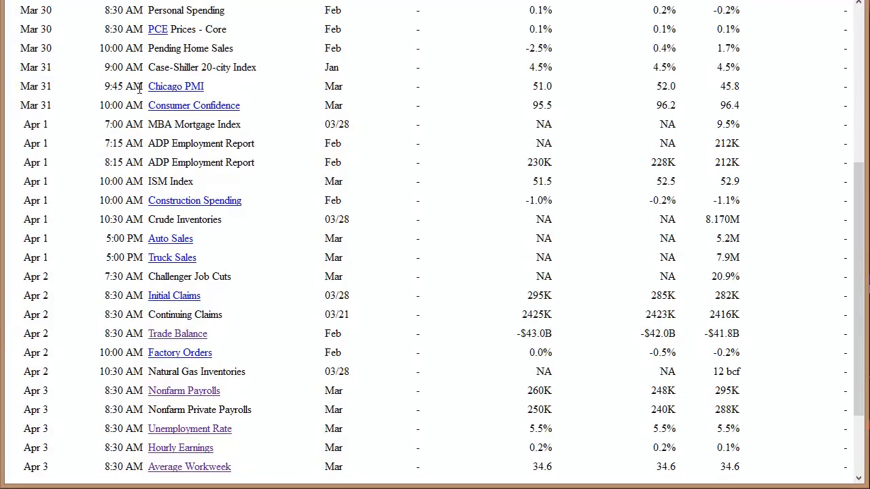
pyautogui.moveTo(238, 100)
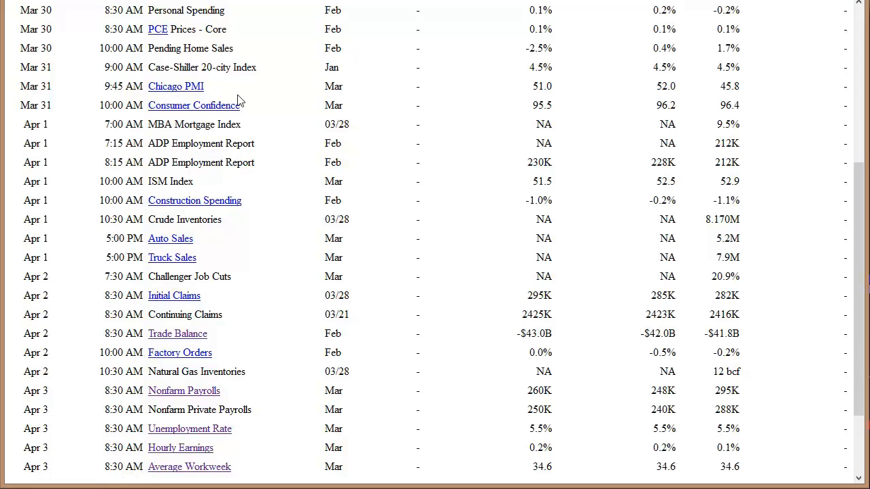
pyautogui.moveTo(241, 120)
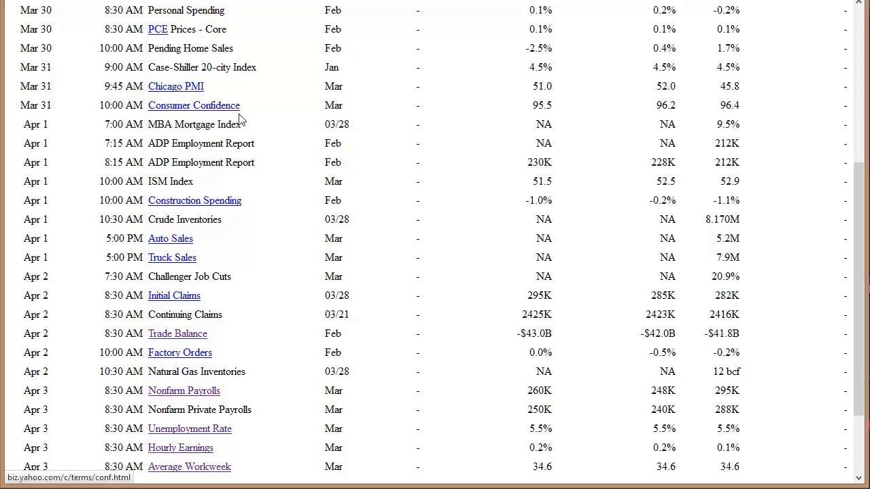
pyautogui.moveTo(264, 144)
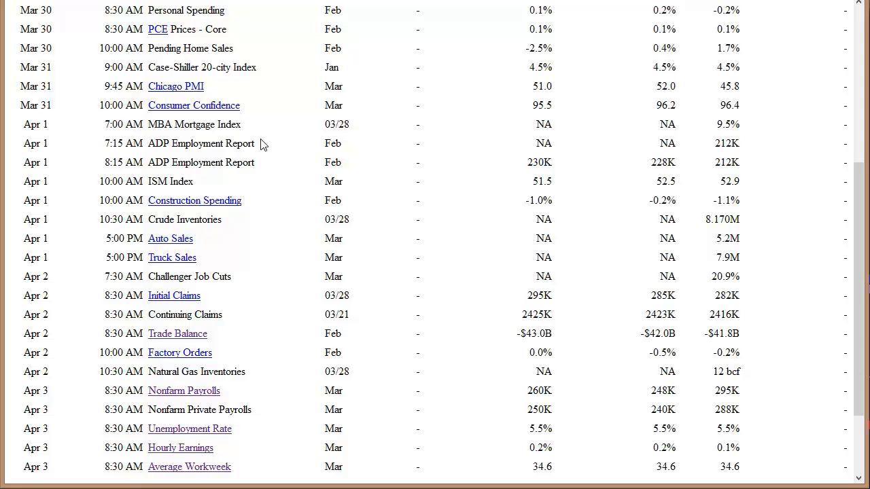
pyautogui.moveTo(353, 185)
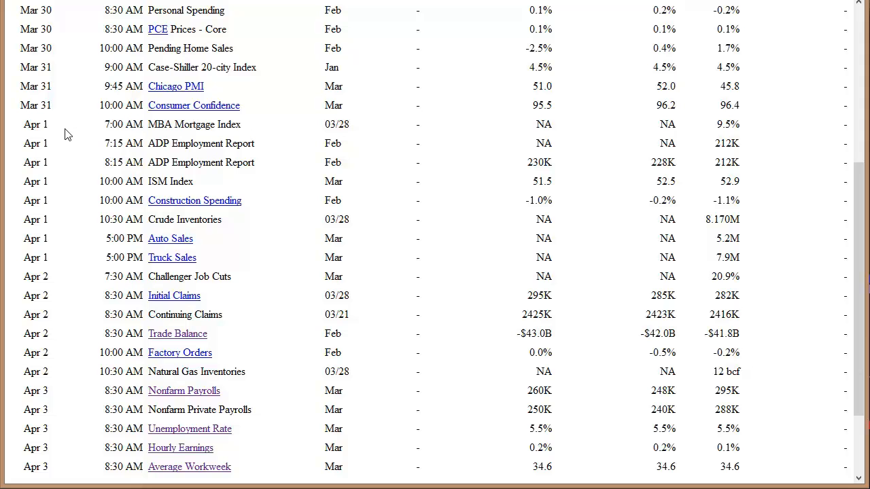
pyautogui.moveTo(160, 131)
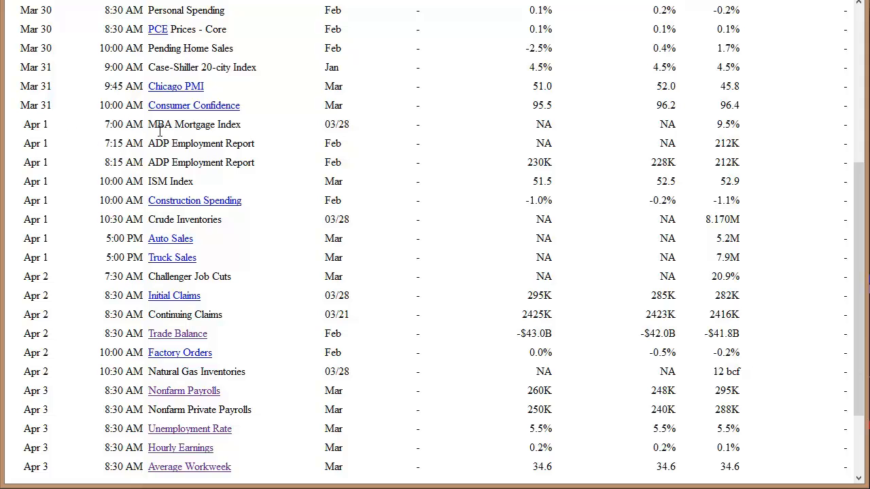
pyautogui.moveTo(206, 184)
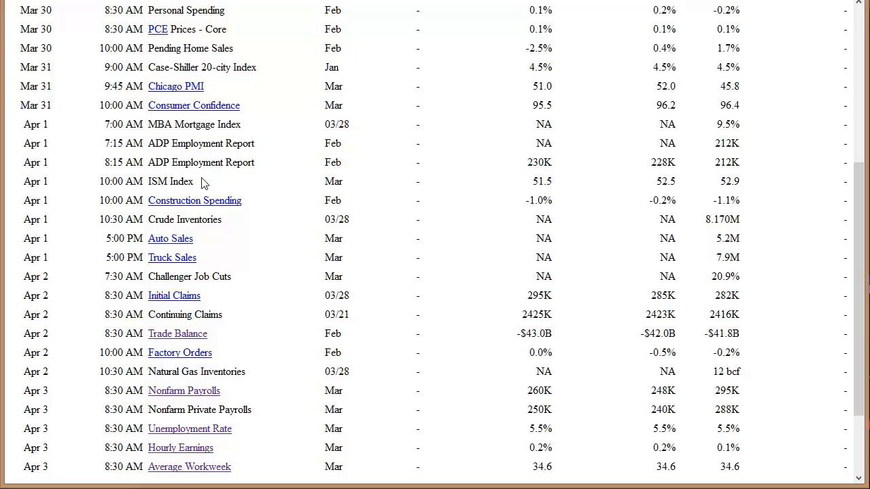
pyautogui.moveTo(214, 240)
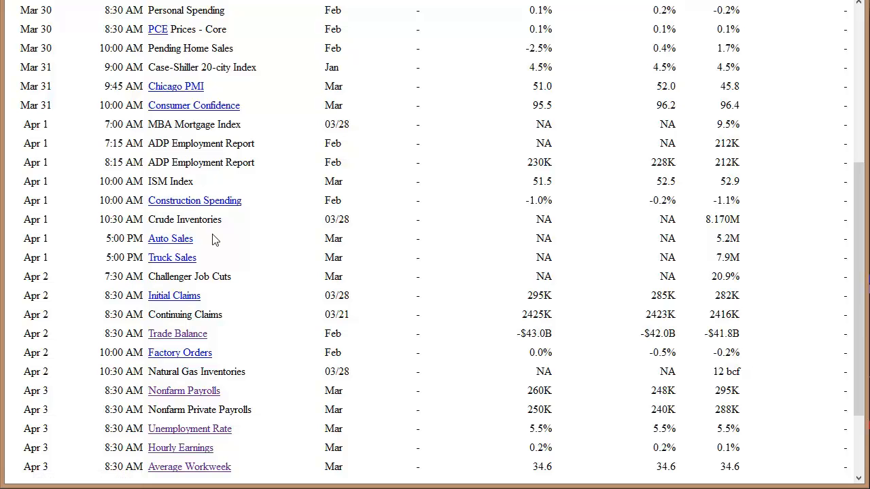
pyautogui.moveTo(253, 356)
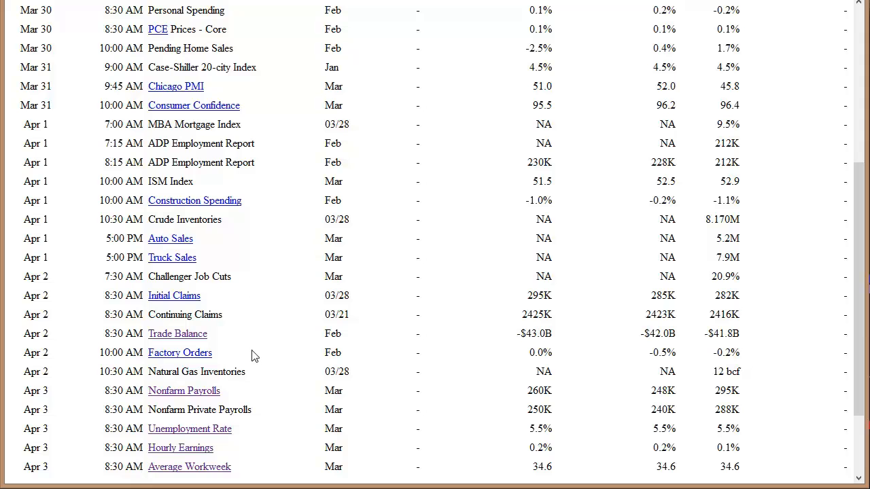
pyautogui.moveTo(63, 178)
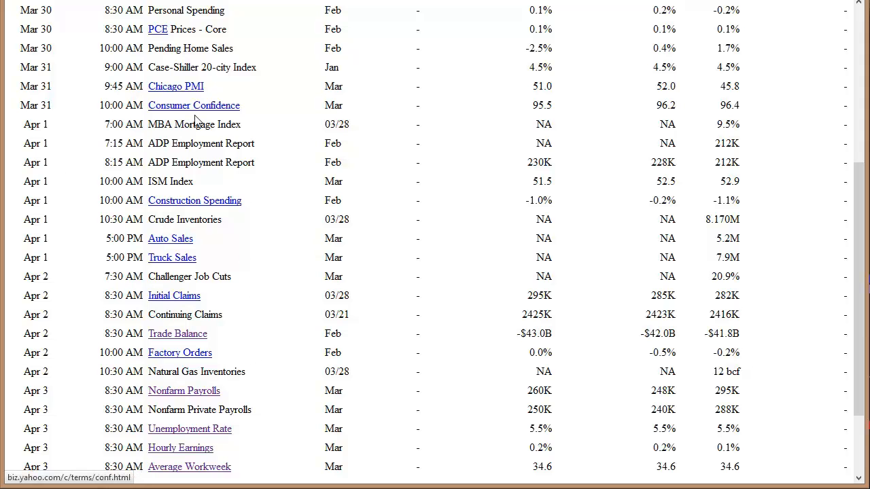
pyautogui.moveTo(237, 302)
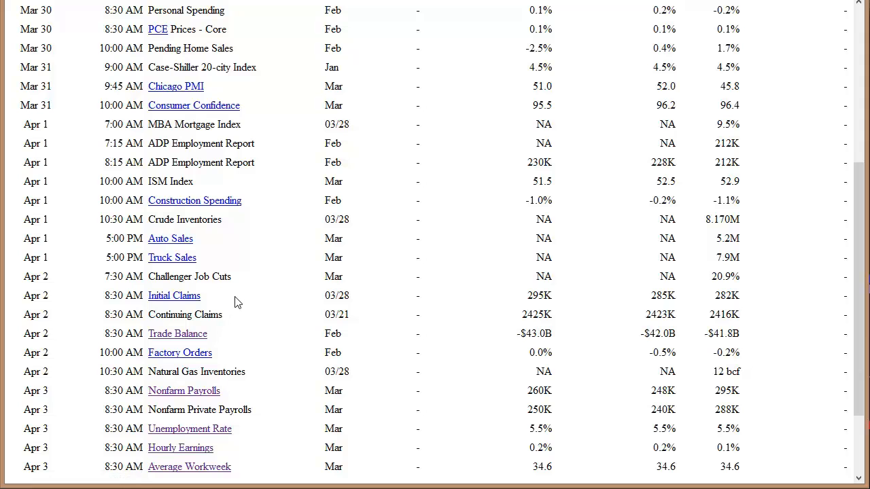
pyautogui.moveTo(232, 297)
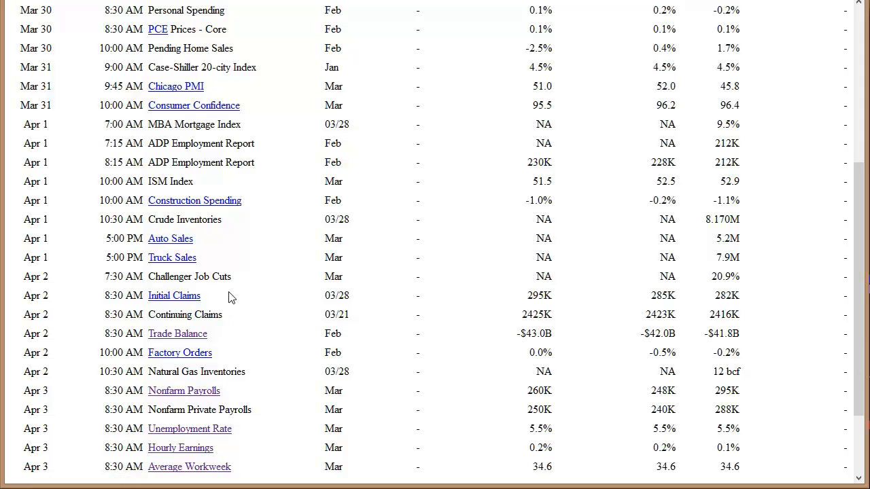
pyautogui.moveTo(270, 319)
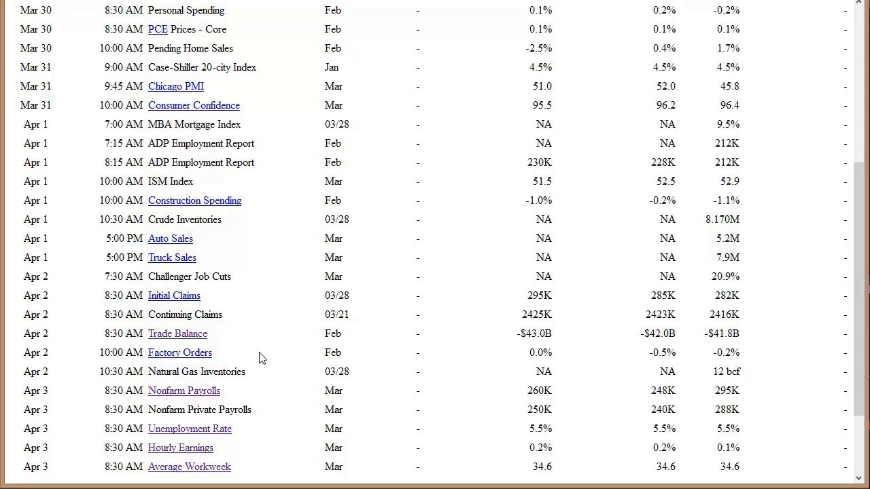
pyautogui.moveTo(252, 382)
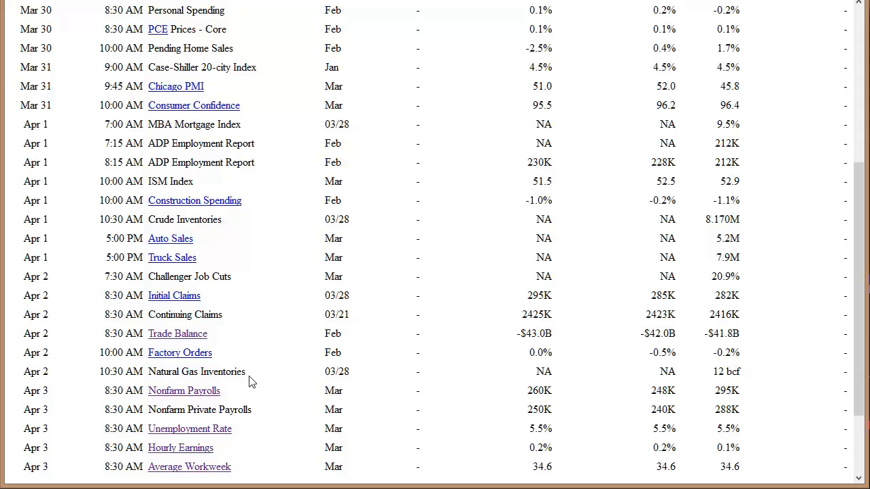
pyautogui.moveTo(265, 384)
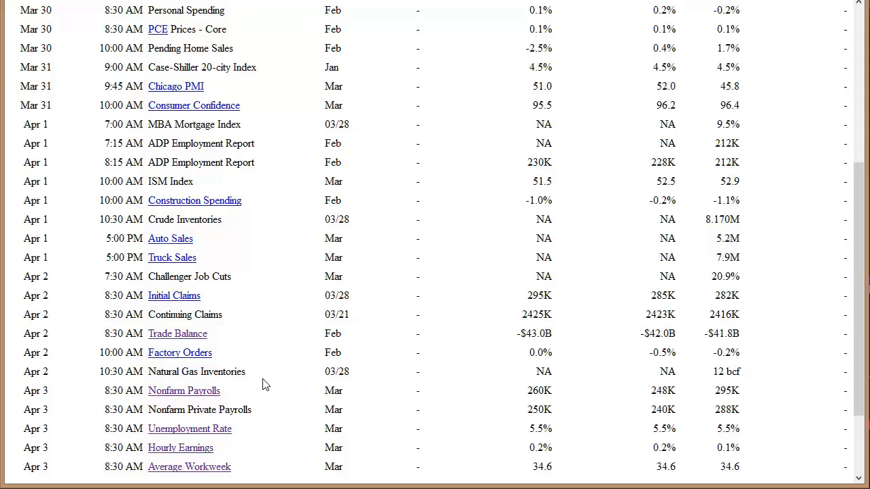
pyautogui.moveTo(293, 328)
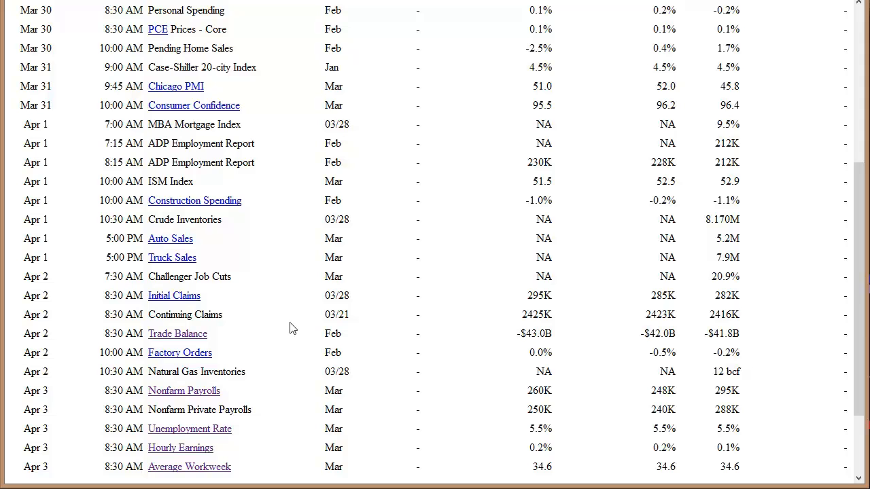
pyautogui.moveTo(118, 272)
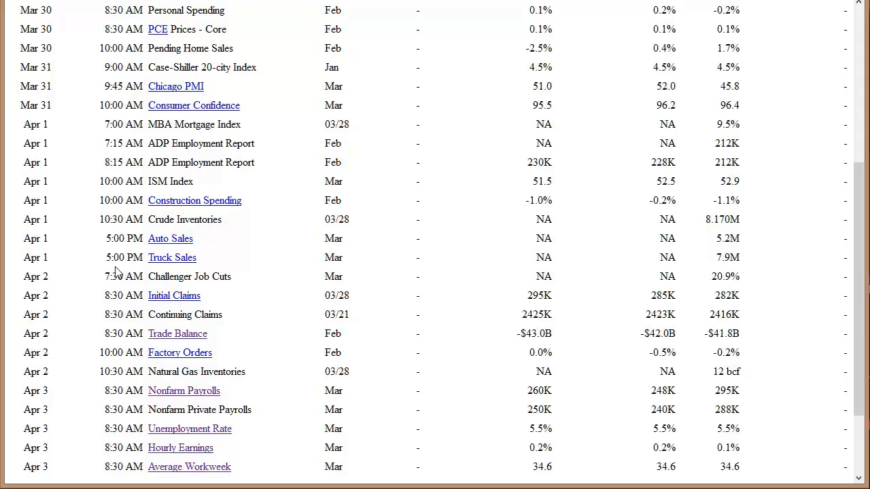
pyautogui.moveTo(255, 273)
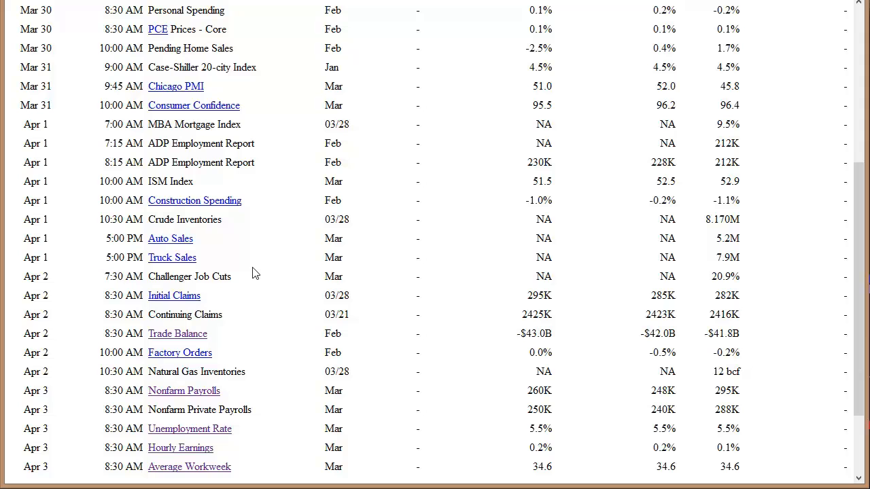
pyautogui.moveTo(240, 253)
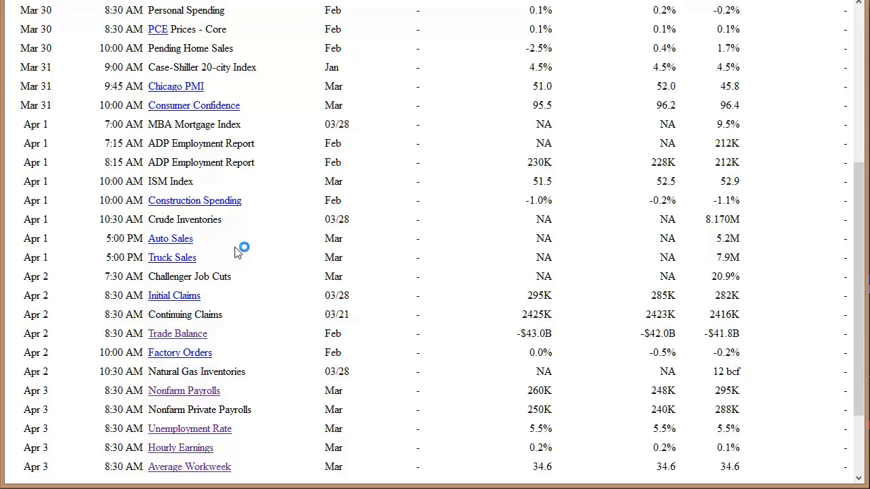
pyautogui.moveTo(310, 257)
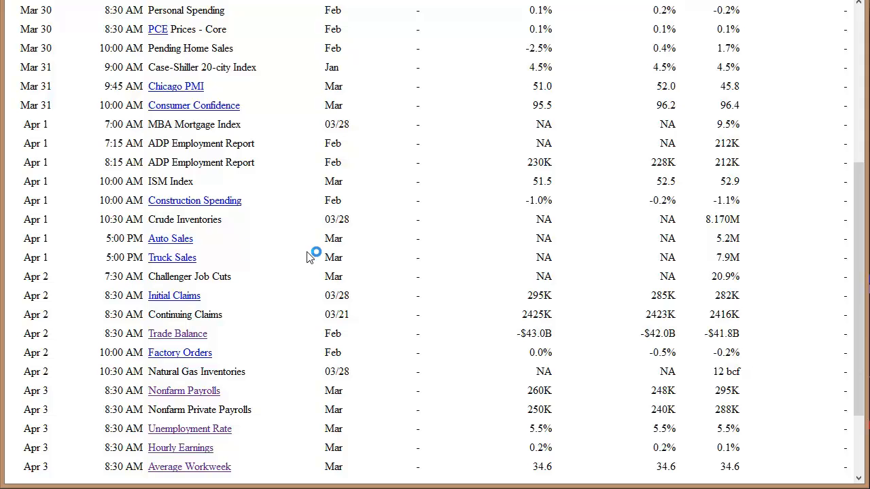
pyautogui.moveTo(387, 310)
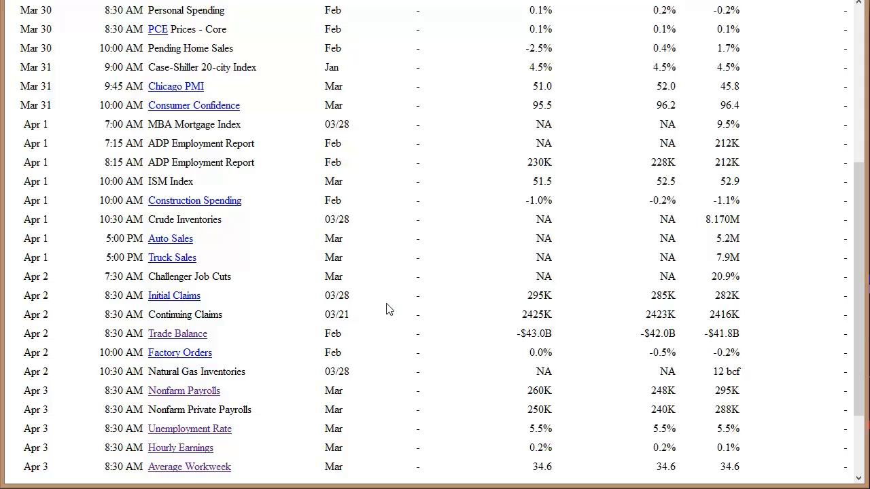
pyautogui.moveTo(228, 274)
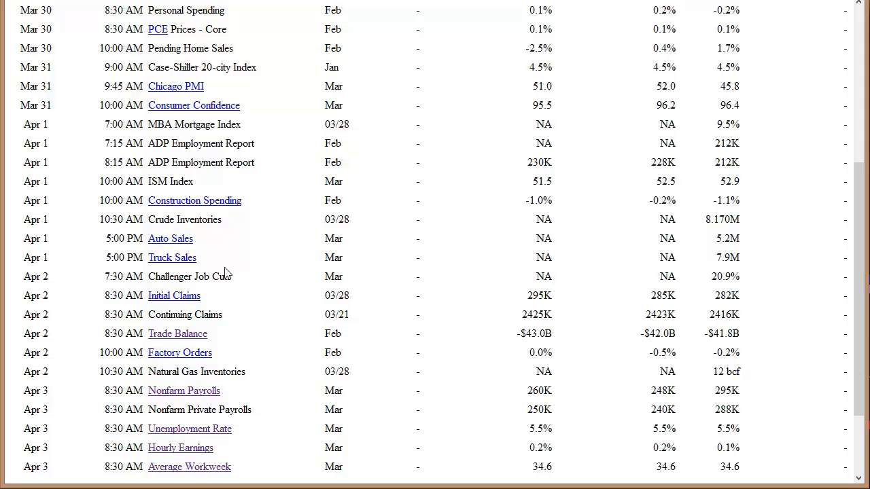
pyautogui.moveTo(200, 255)
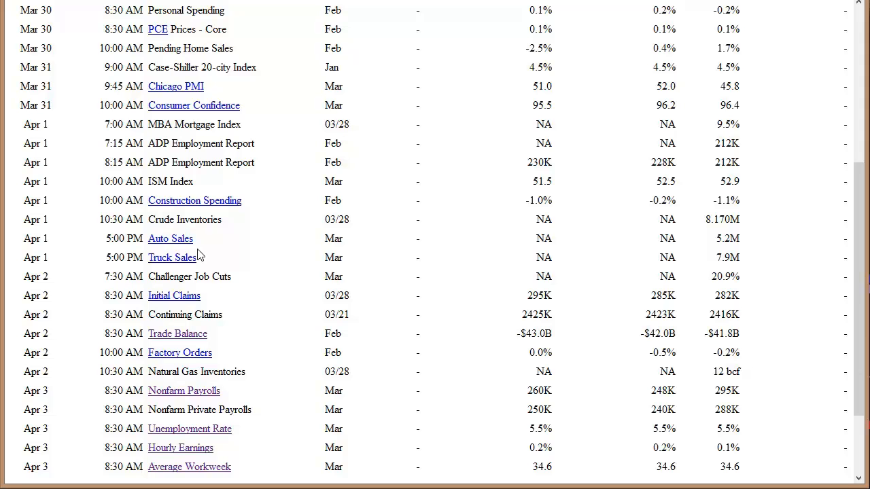
pyautogui.moveTo(238, 241)
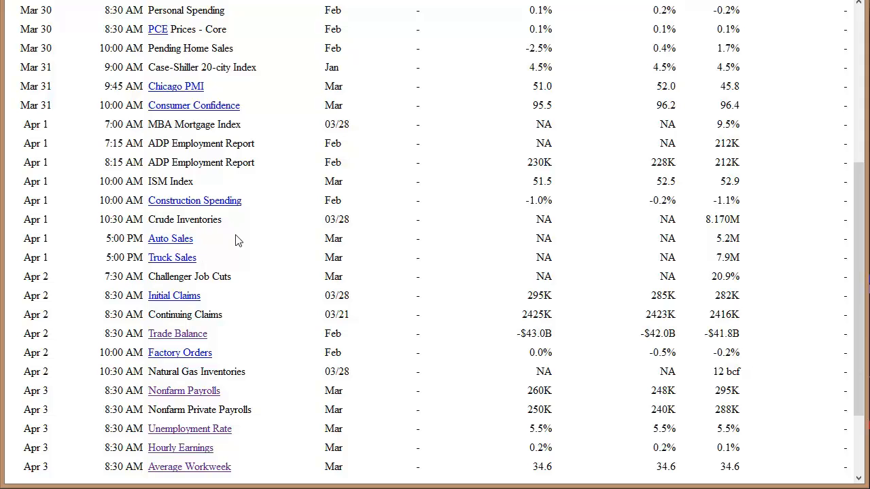
pyautogui.moveTo(767, 43)
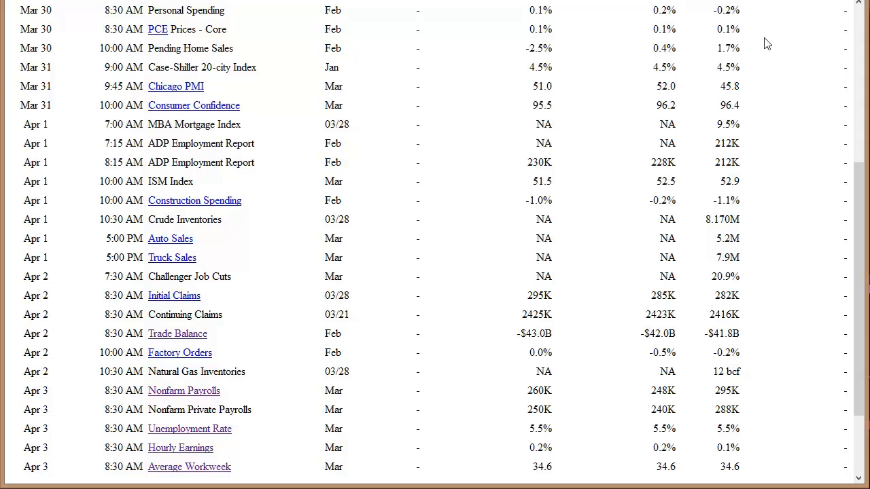
pyautogui.moveTo(797, 33)
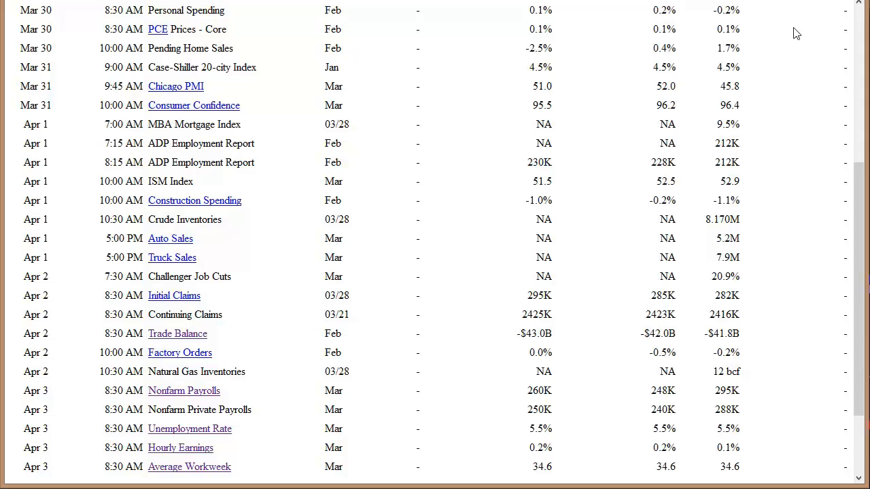
pyautogui.moveTo(788, 29)
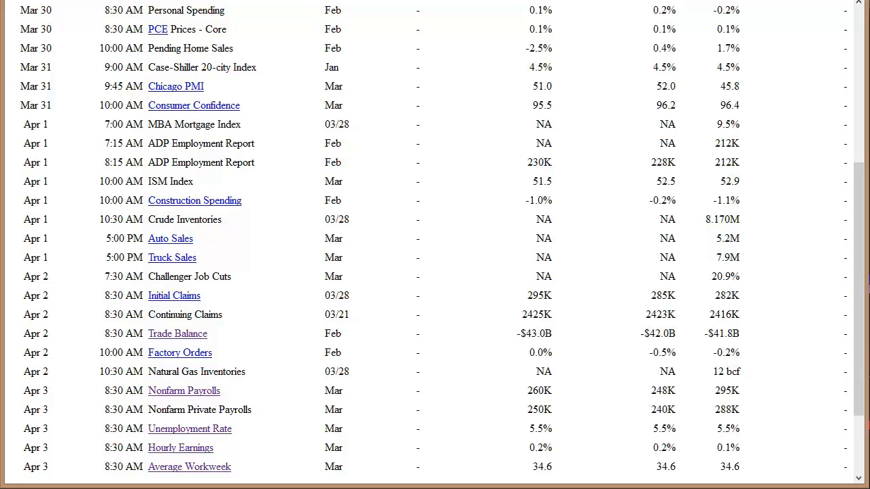
pyautogui.moveTo(764, 93)
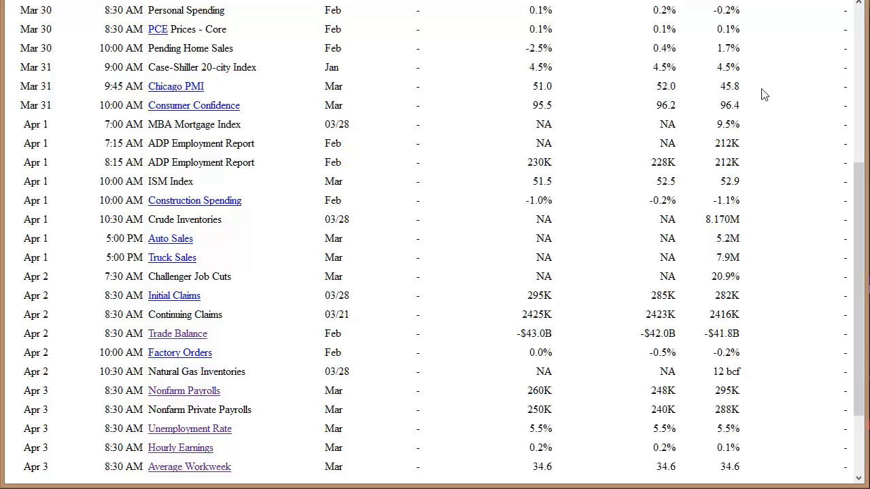
pyautogui.moveTo(197, 62)
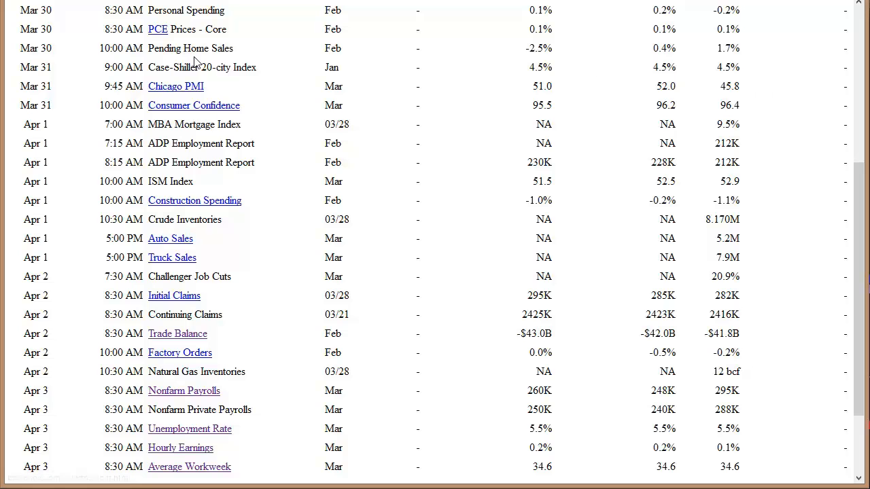